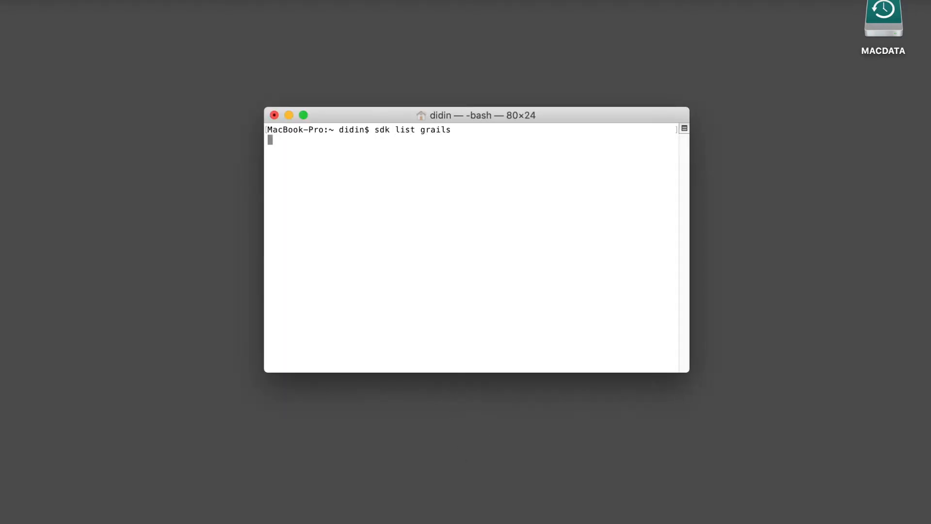
- List Grails versions, activate 4.0.3, and prepare the create-app securepage command
key(Return)
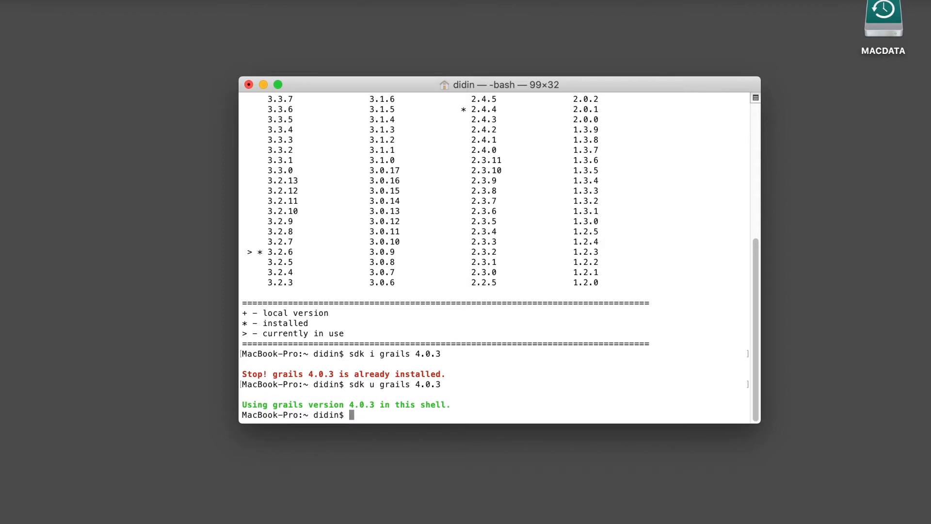
text(grails create-app securepage)
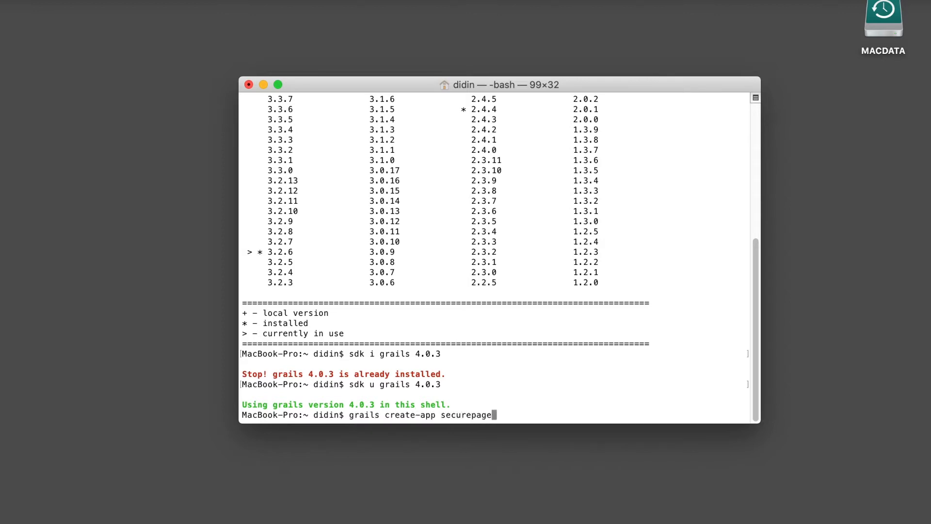
- Create the securepage Grails app and move into its project folder
key(Return)
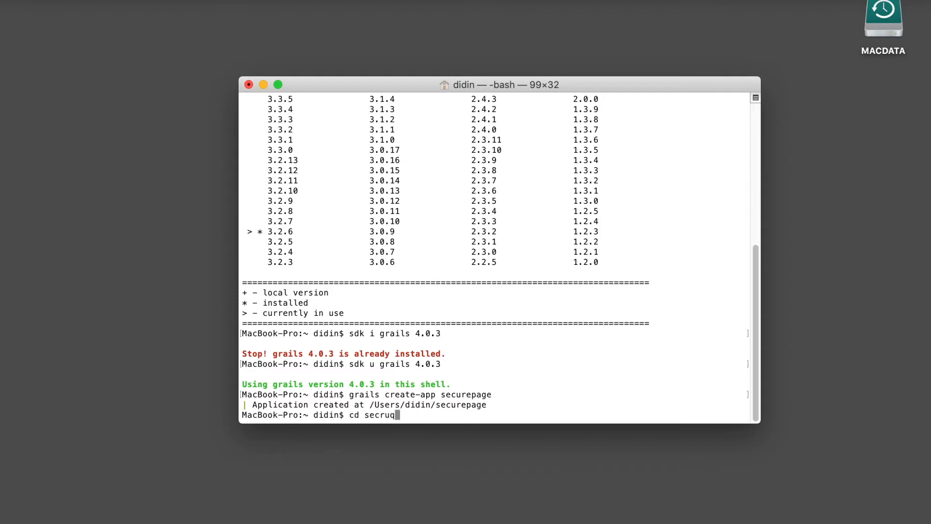
key(Return)
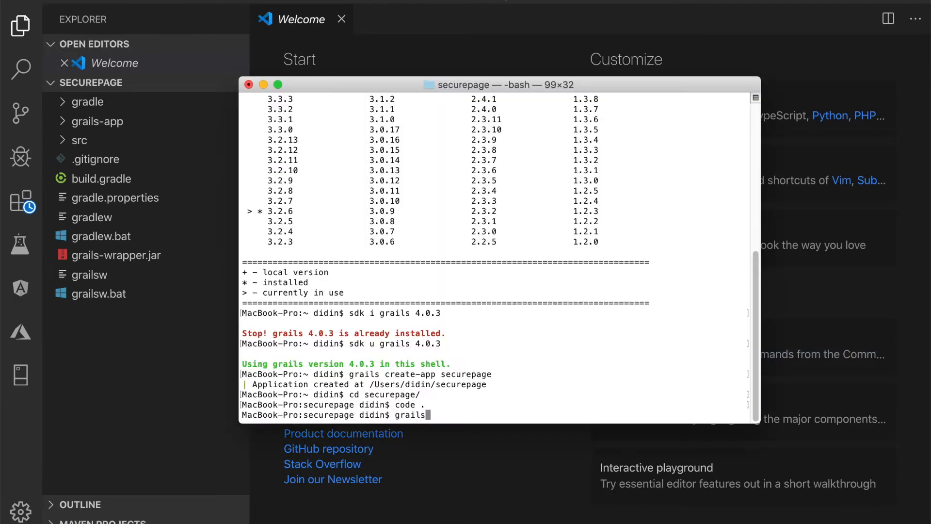
- Enter the Grails interactive console and issue run-app to launch securepage
key(Return)
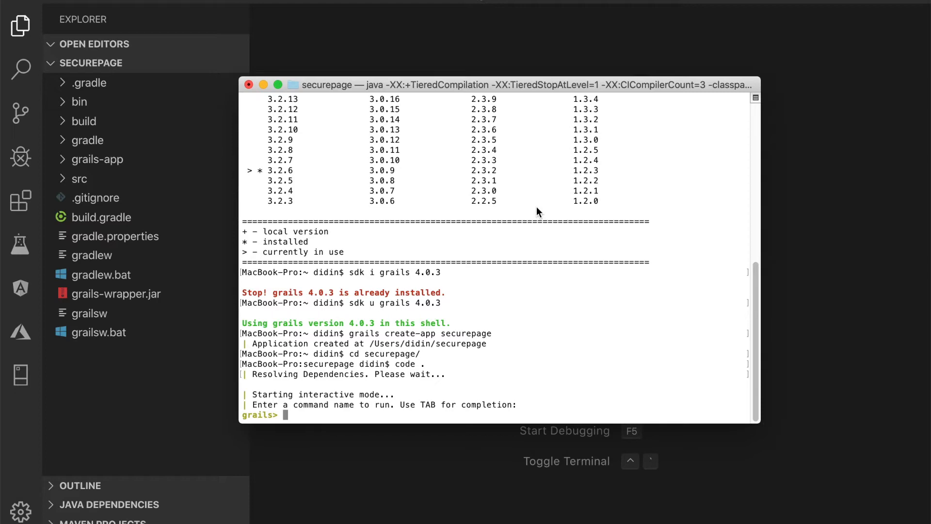
text(run-app)
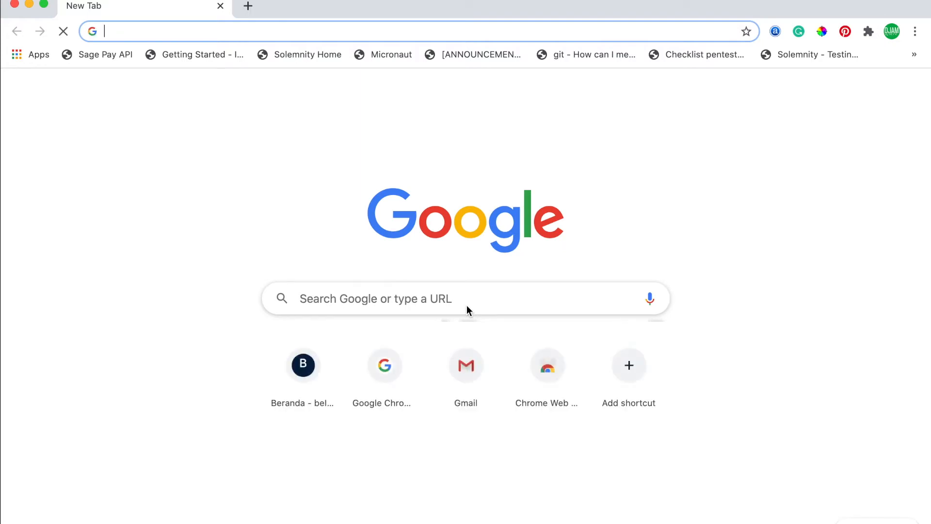
- Browse to localhost:8080 to see the Welcome to Grails page
text(localhost:8080)
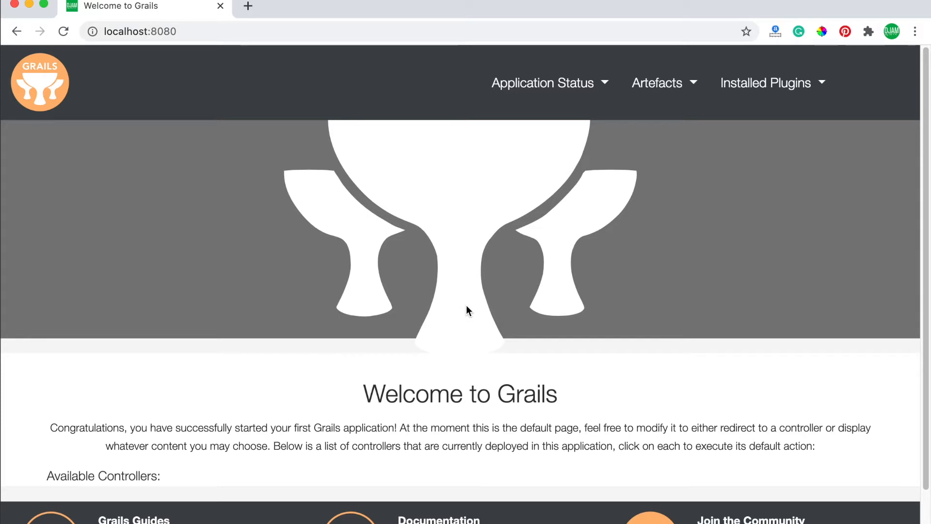
mouse_move(441, 307)
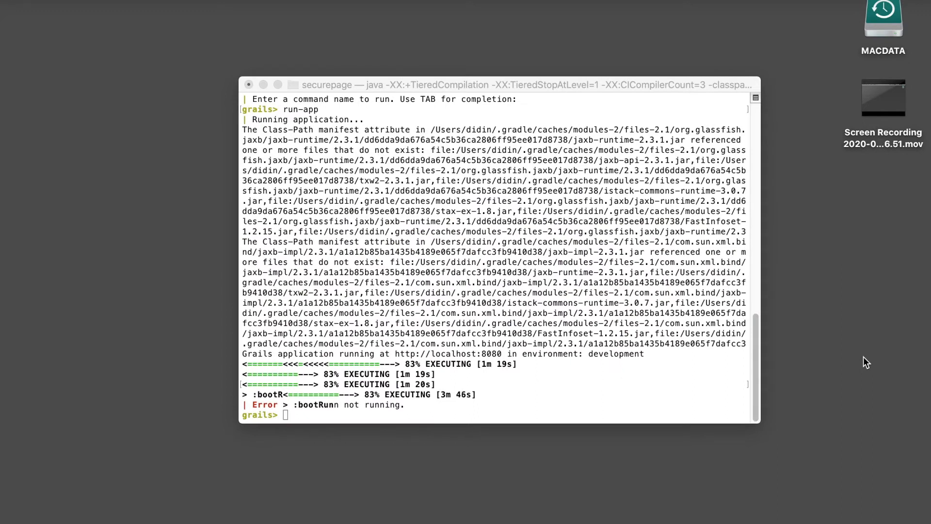
mouse_move(791, 206)
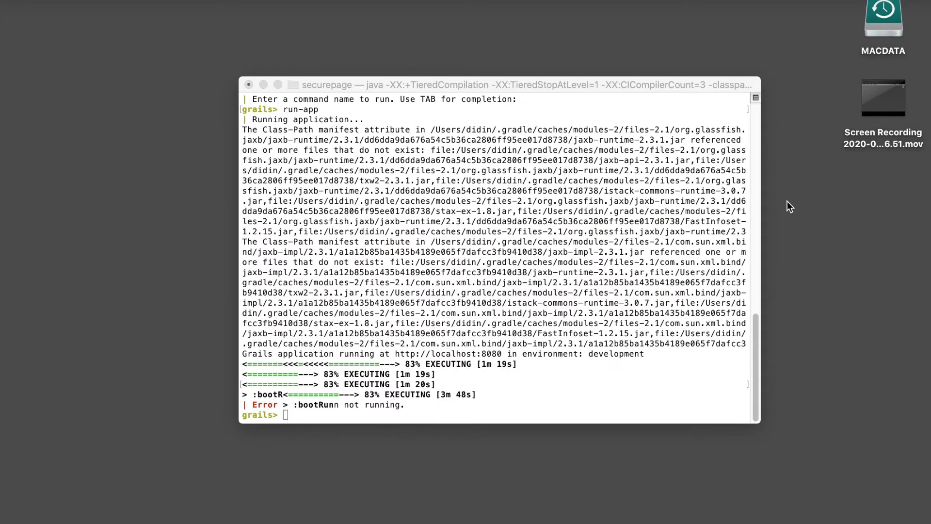
mouse_move(626, 517)
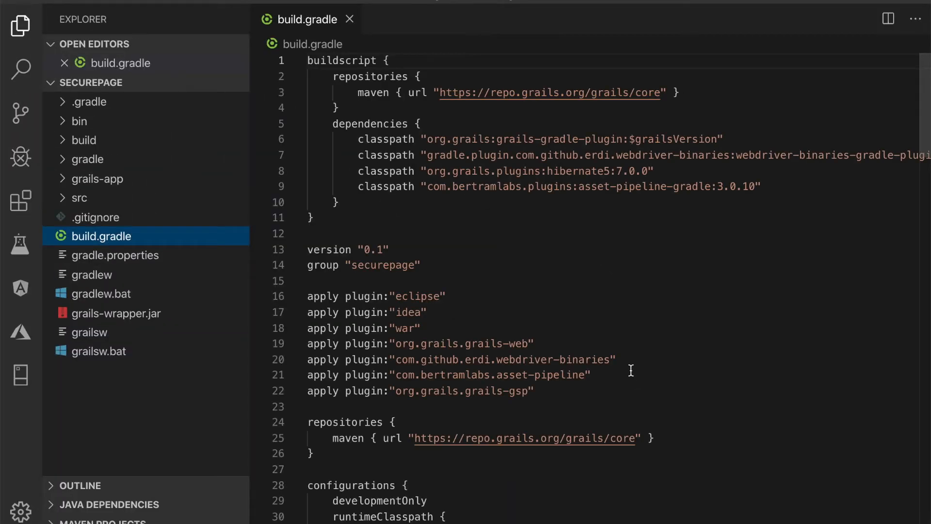
mouse_move(627, 370)
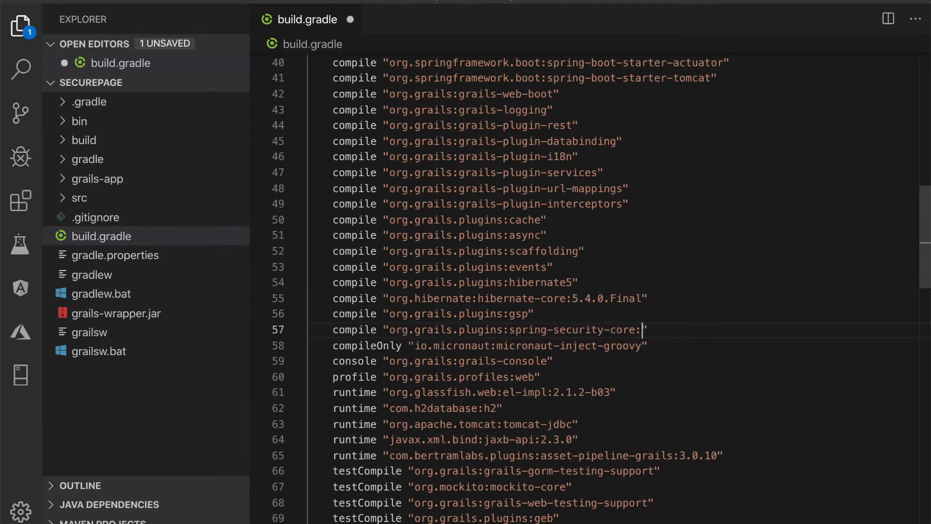
- Add compile "org.grails.plugins:spring-security-core:4.0.0" to build.gradle dependencies and save
text(4.0.0)
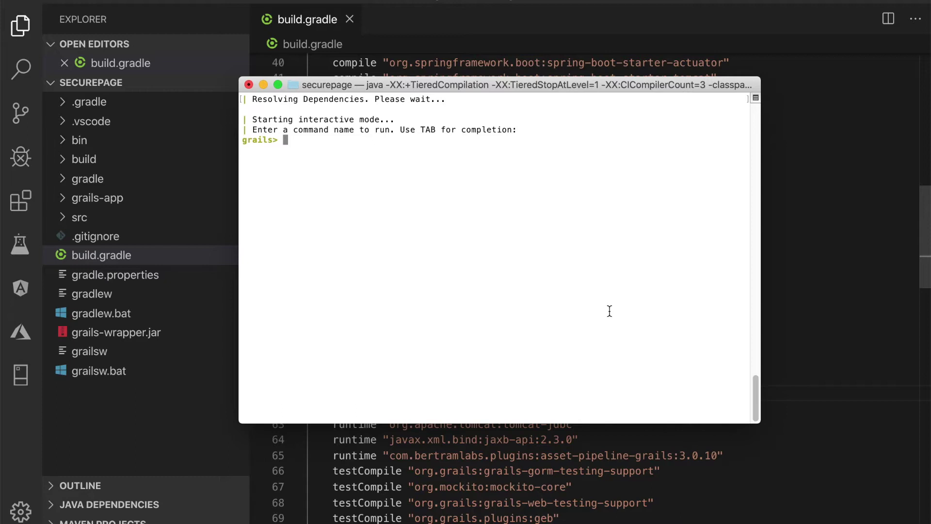
- Run s2-quickstart com.djamware.securepage User Role to generate the security domain classes
text(s2-quickstart com.djamware.securepage USer)
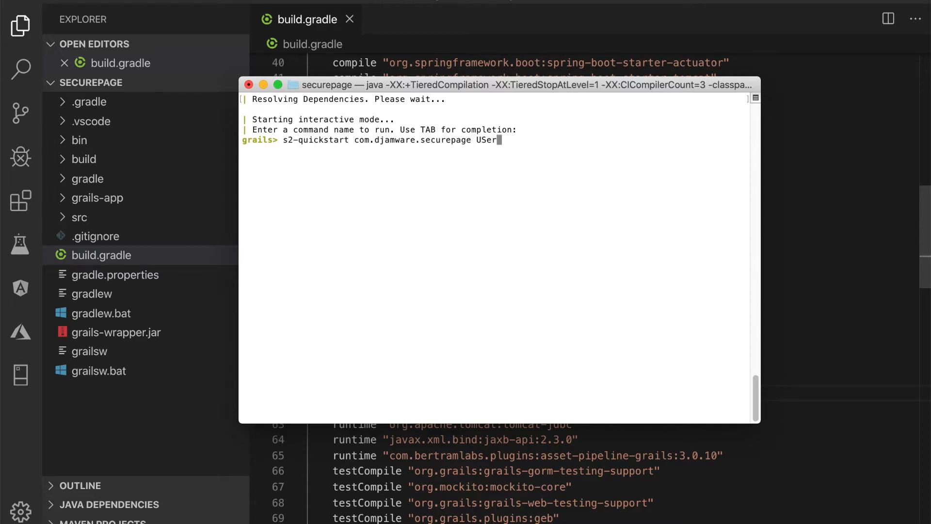
key(Return)
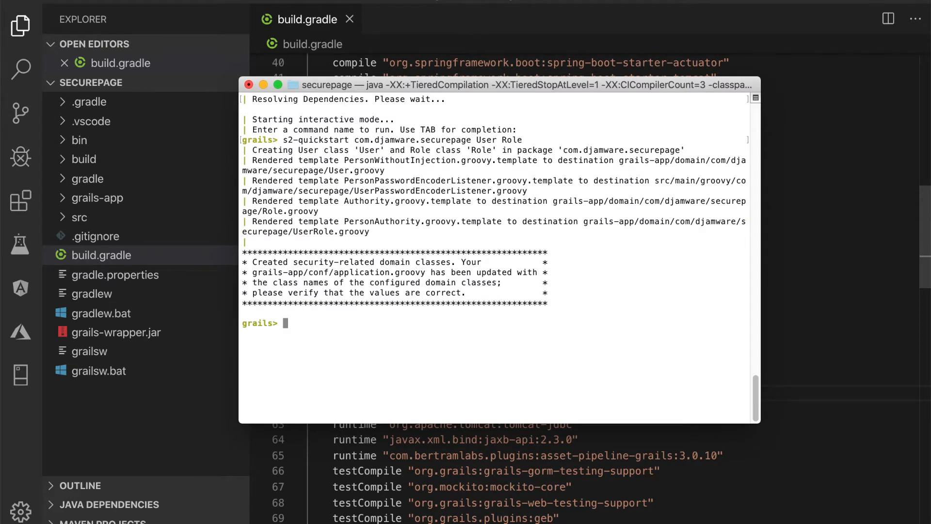
mouse_move(829, 270)
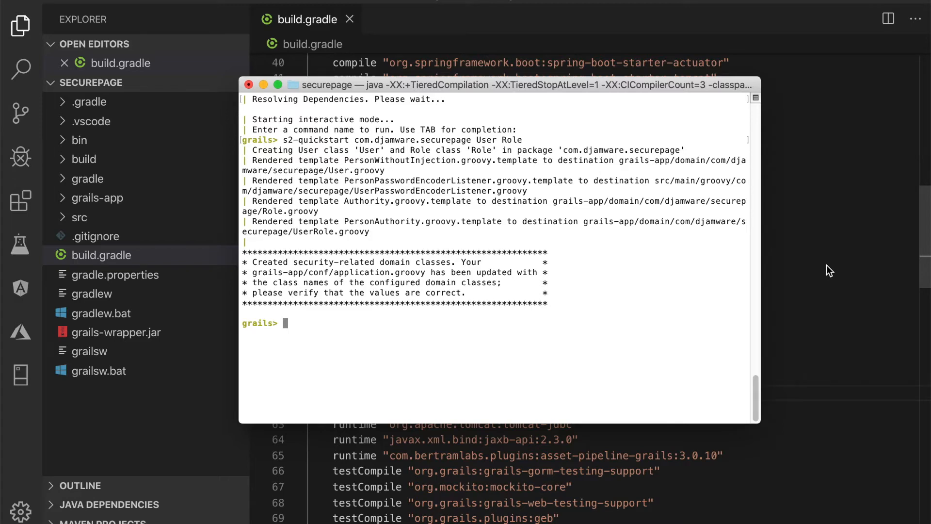
- Review User, UserRole and application.groovy's static rules, then return to User.groovy
click(135, 390)
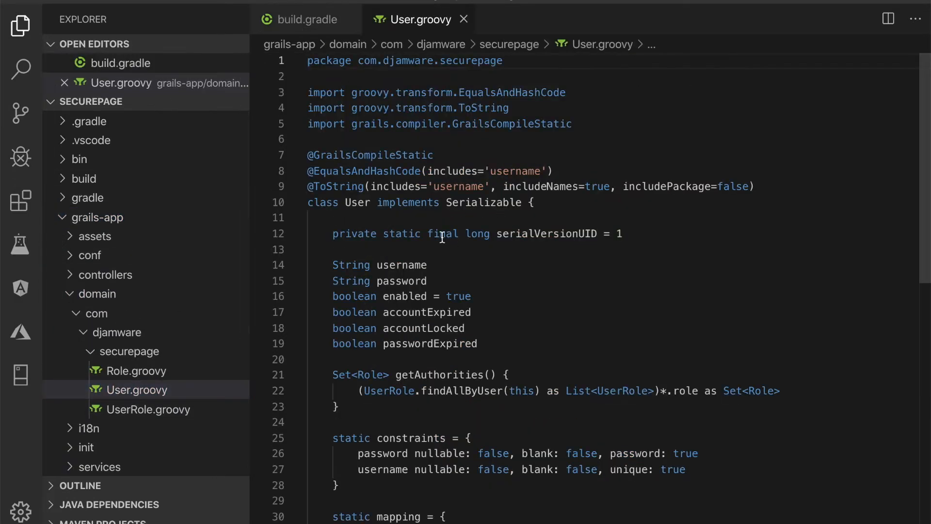
mouse_move(138, 374)
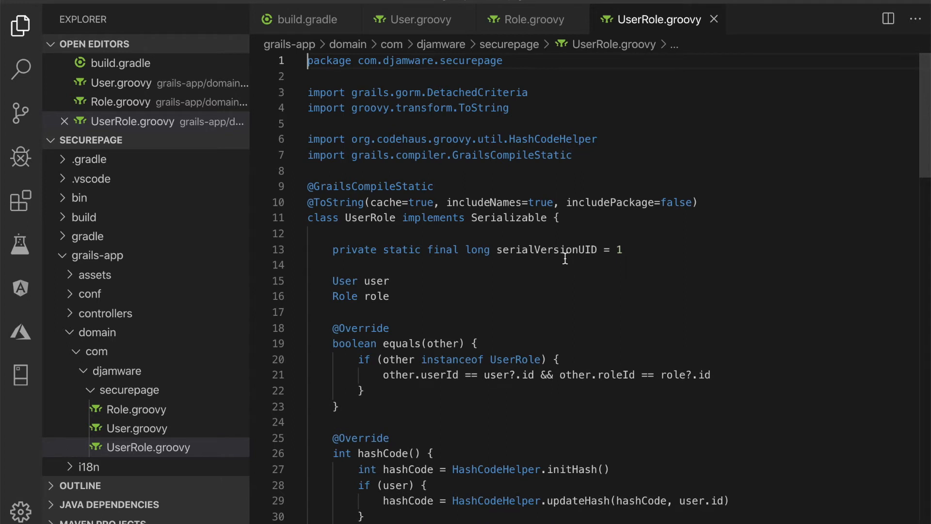
click(89, 294)
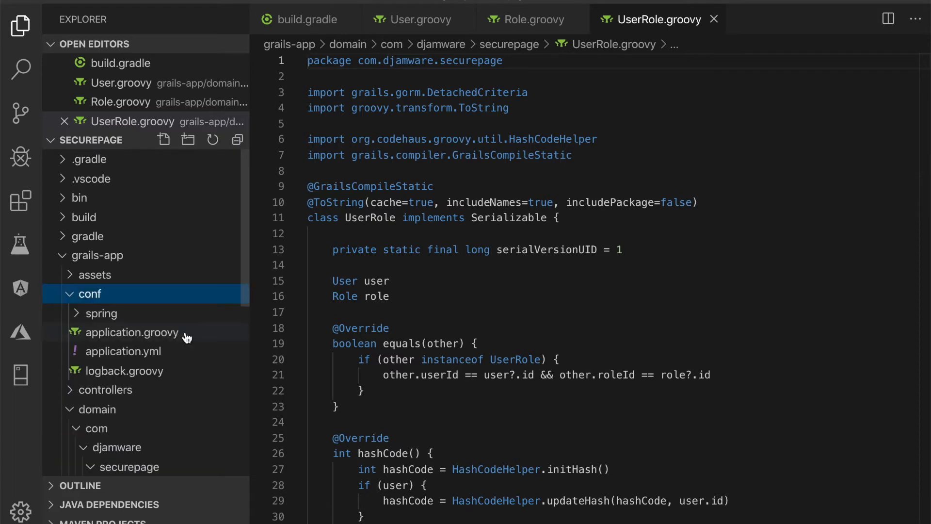
click(127, 332)
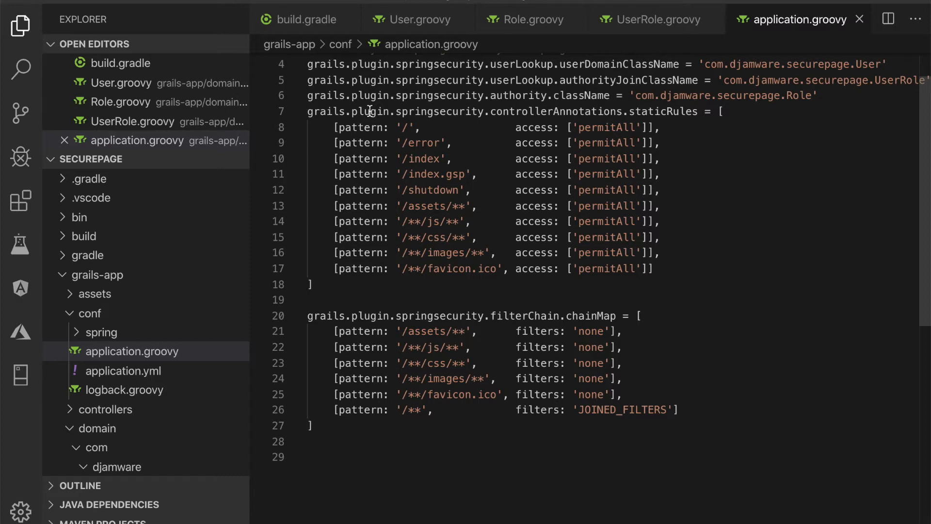
mouse_move(498, 5)
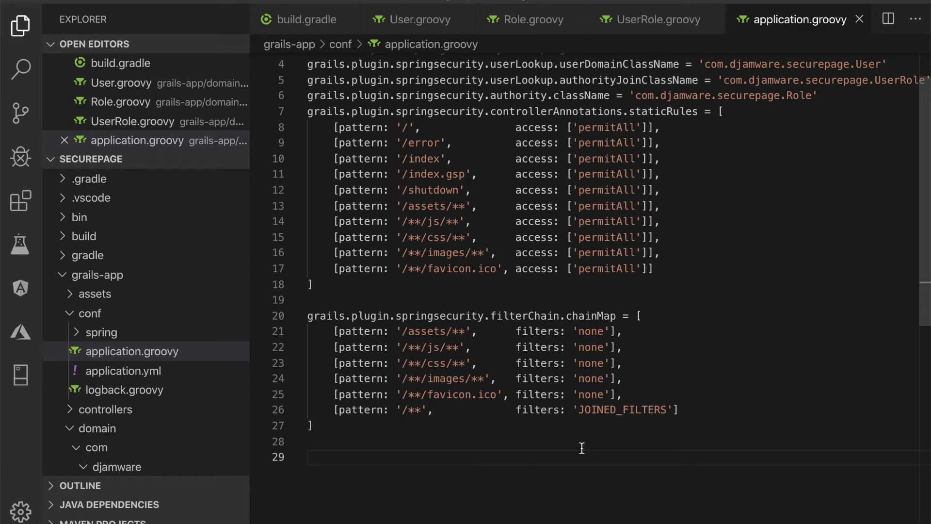
click(307, 458)
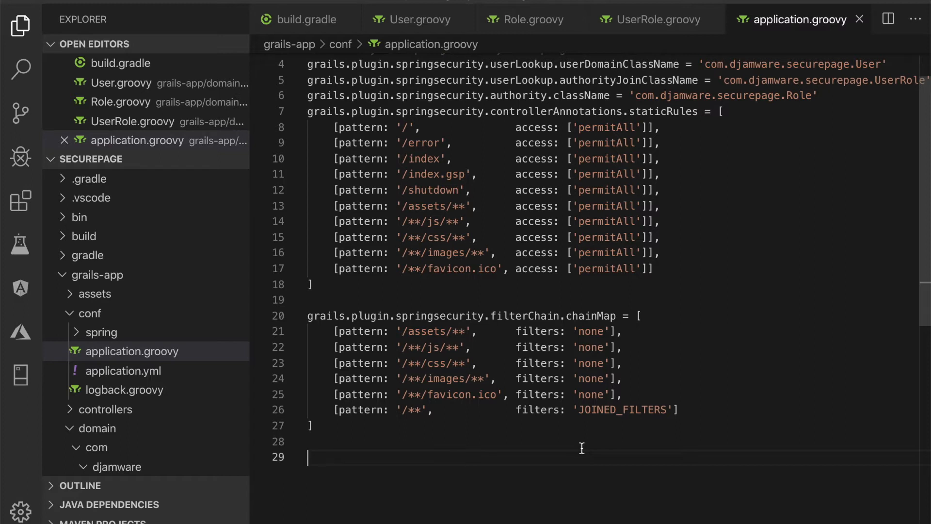
mouse_move(577, 438)
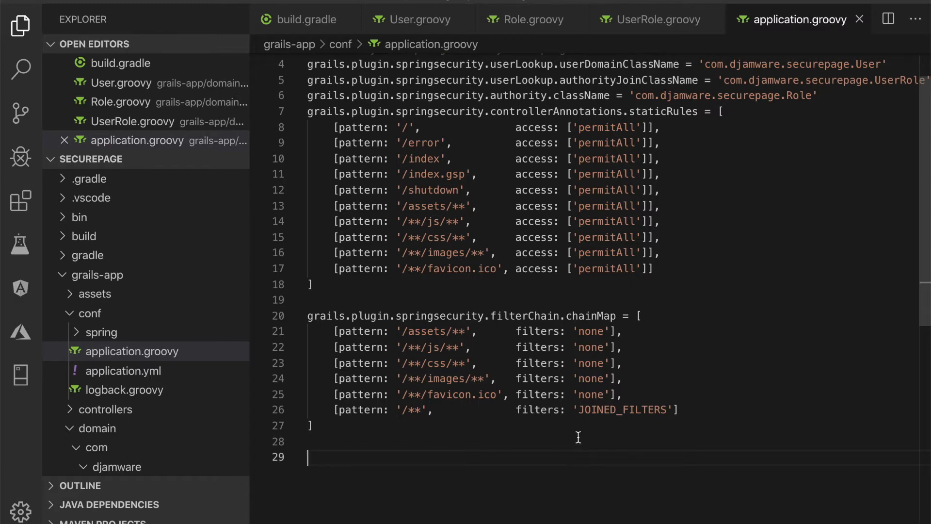
mouse_move(459, 268)
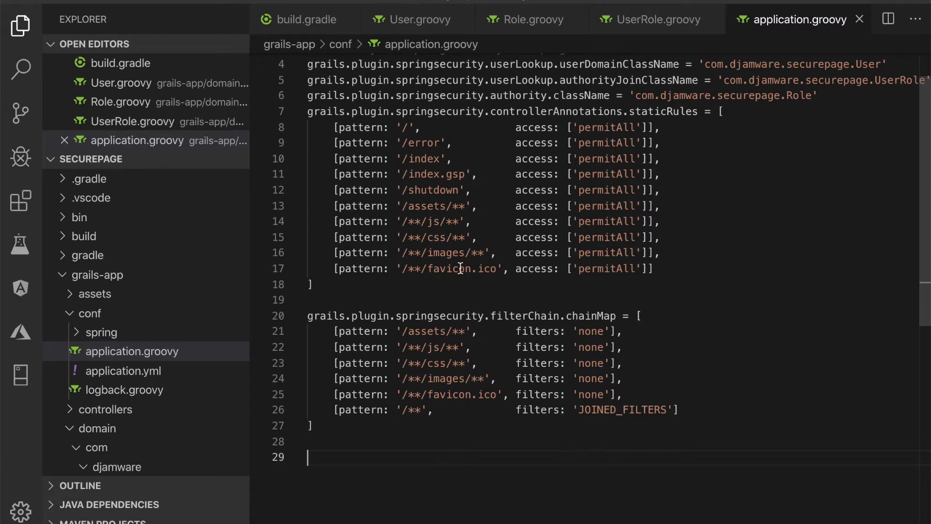
click(416, 19)
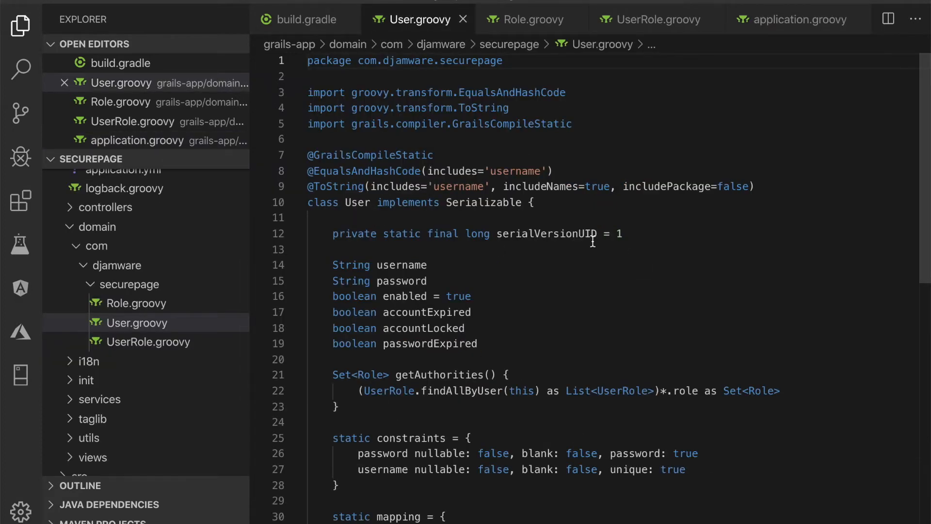
- Add String fullname and address with nullable: false, blank: false constraints and save
text(String fullname)
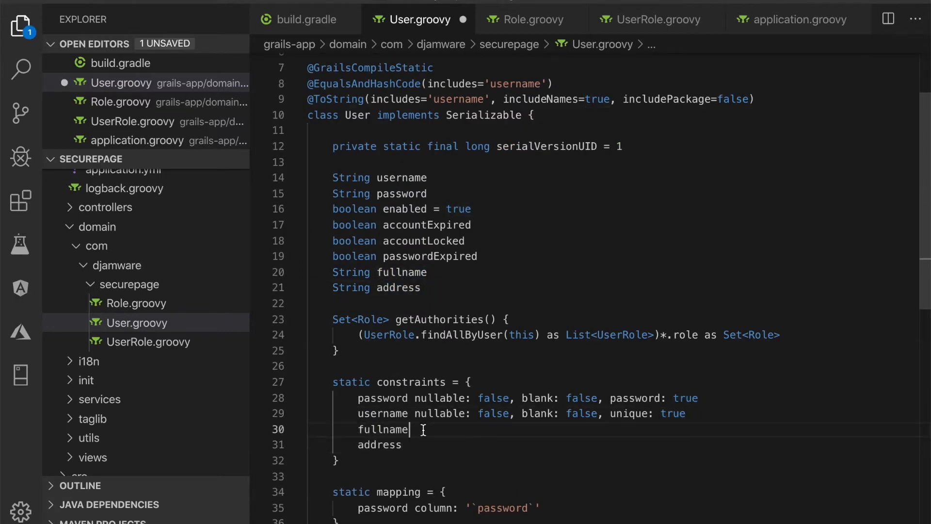
text(nullable: false, blank: false)
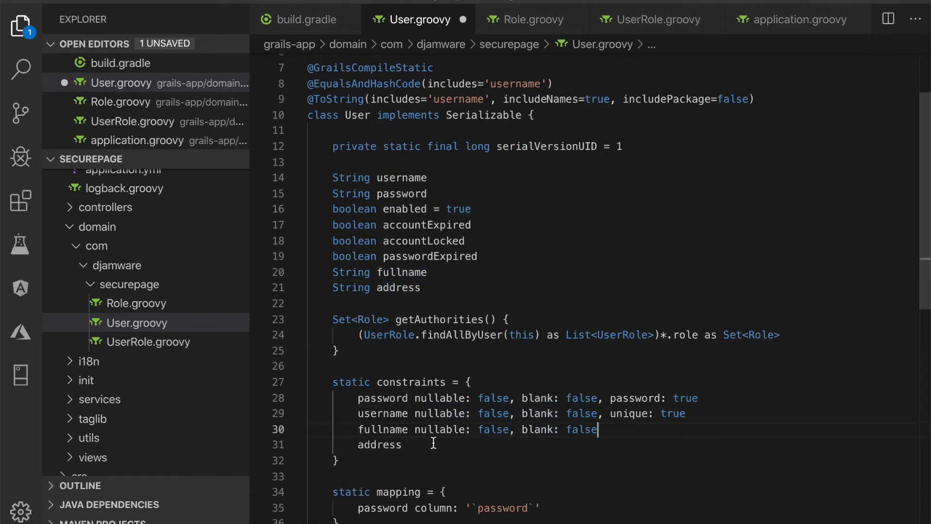
text(nullable: false, blank: false)
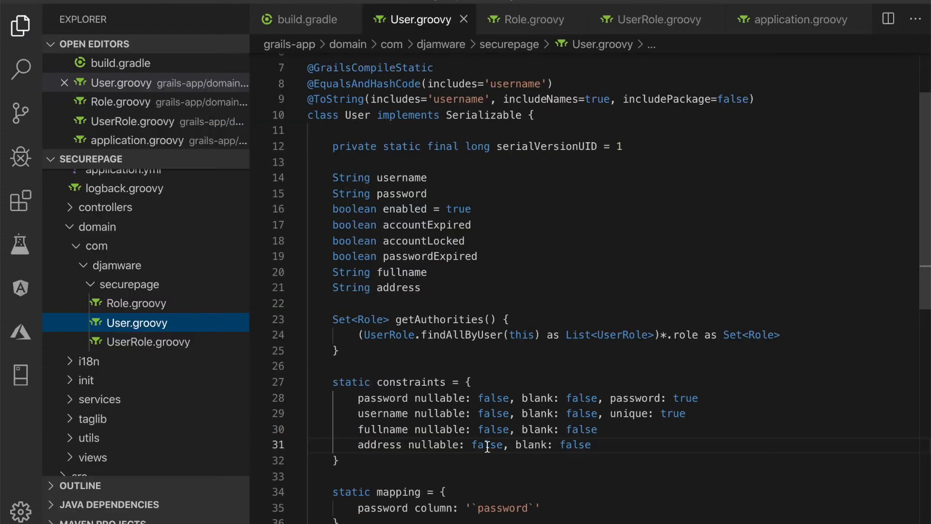
scroll(down, 3)
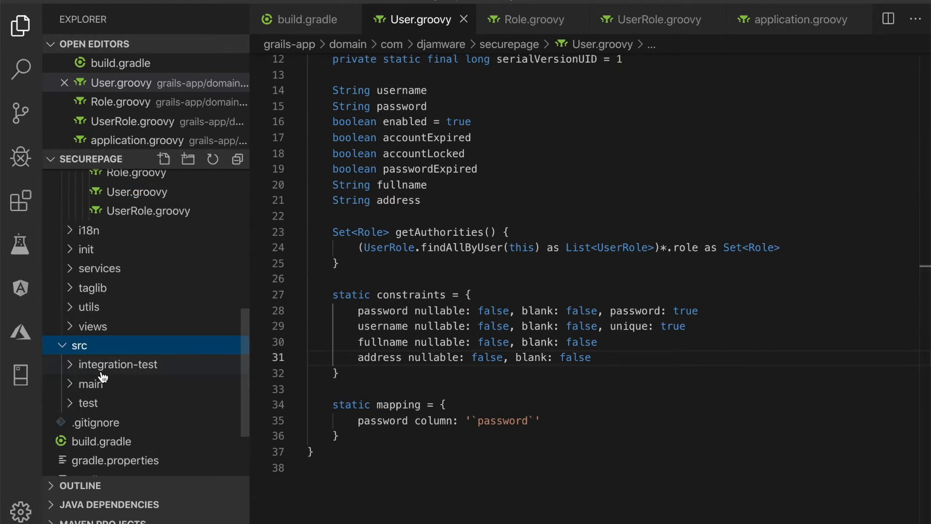
- Add a new CustomUserDetails.groovy file in src/main/groovy/com/djamware/securepage
click(91, 383)
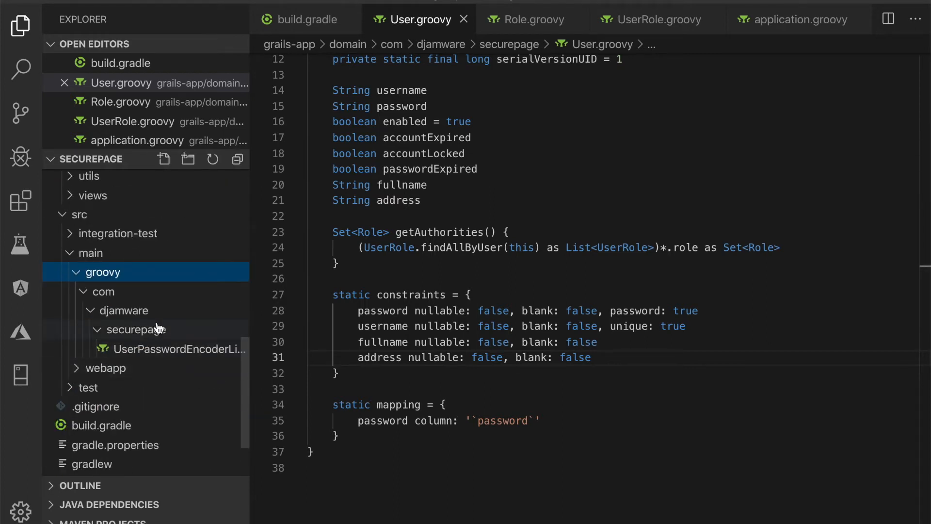
mouse_move(135, 329)
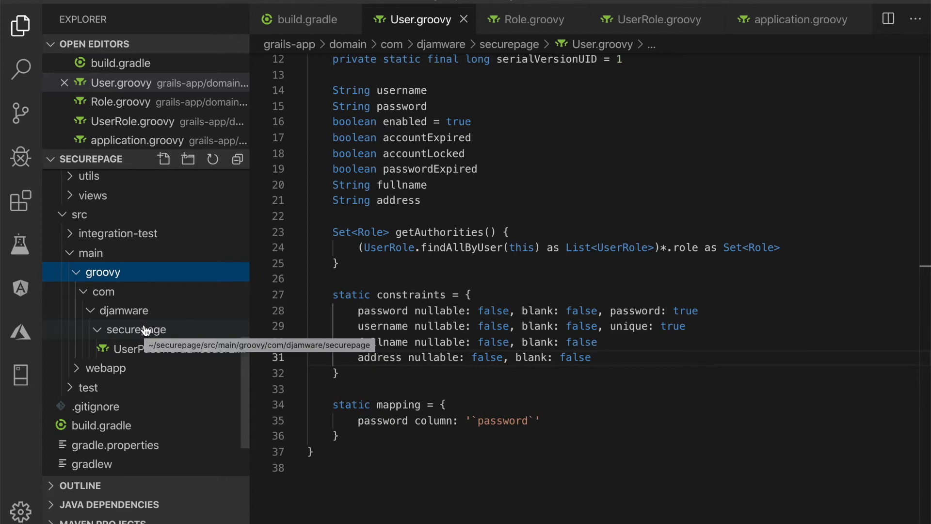
right_click(134, 329)
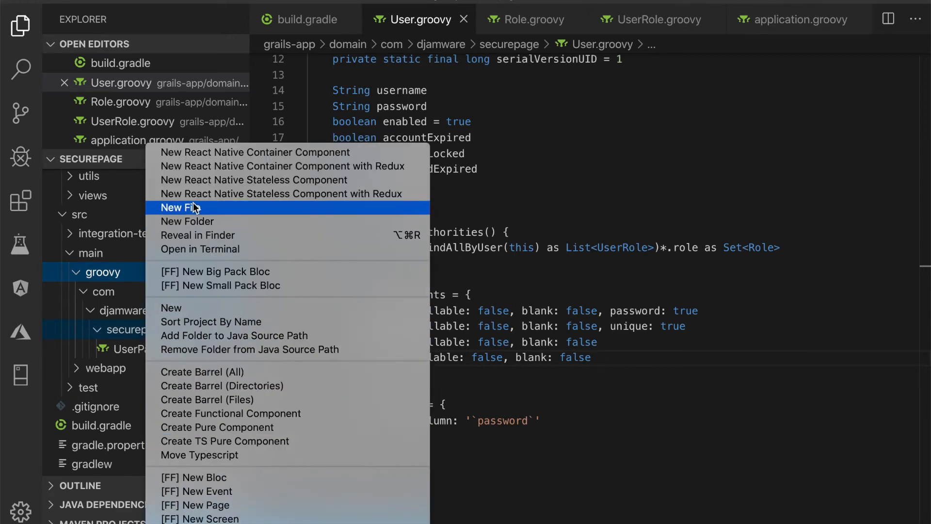
click(180, 207)
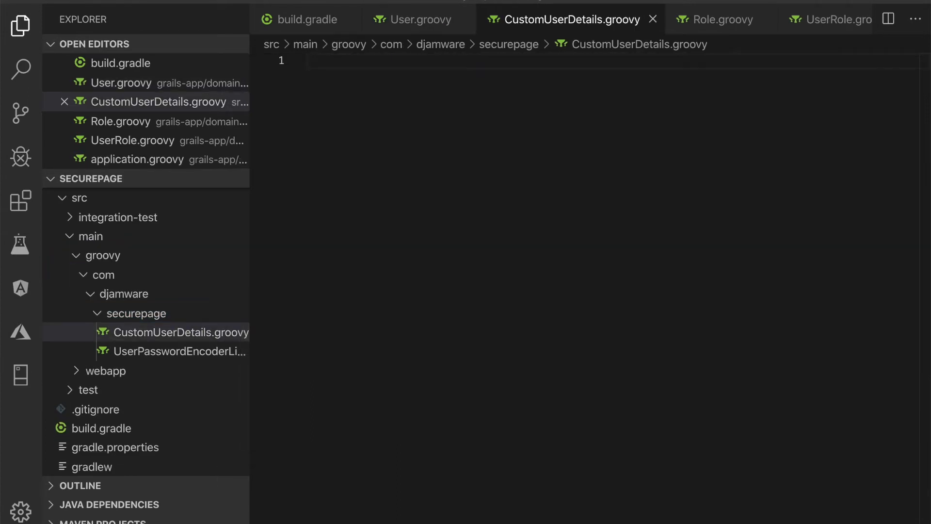
- Declare package, GrailsUser and GrantedAuthority imports, and class CustomUserDetails with final fullname and address fields
text(package com.djamware.securepage)
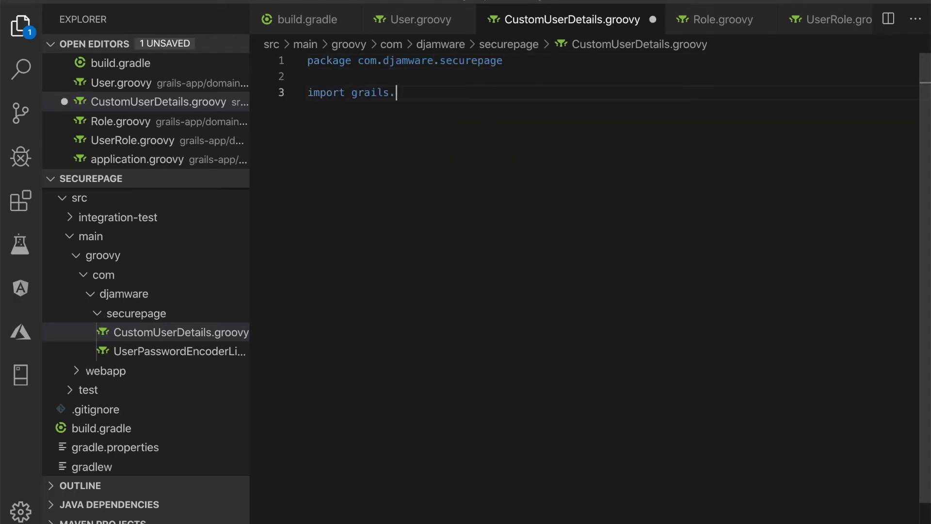
text(plugin.springse)
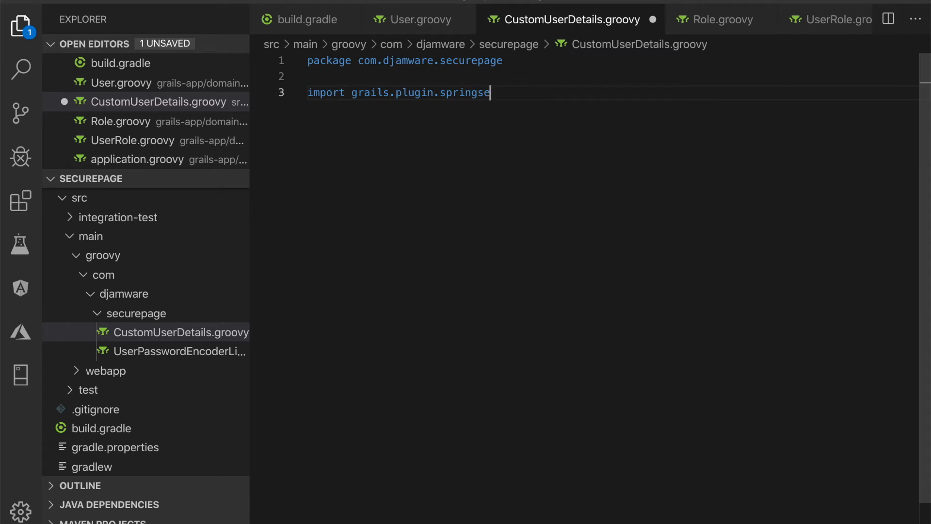
text(curity.userdetails)
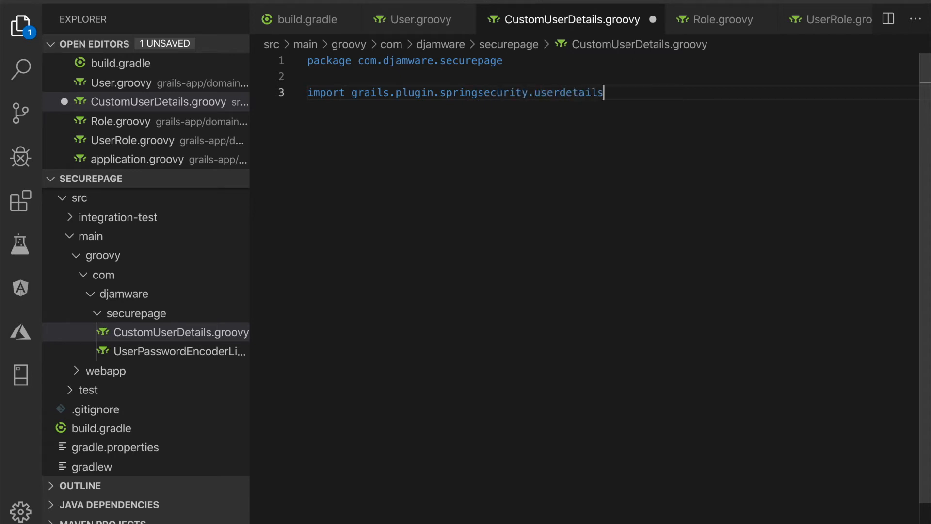
text(.GrailsUS)
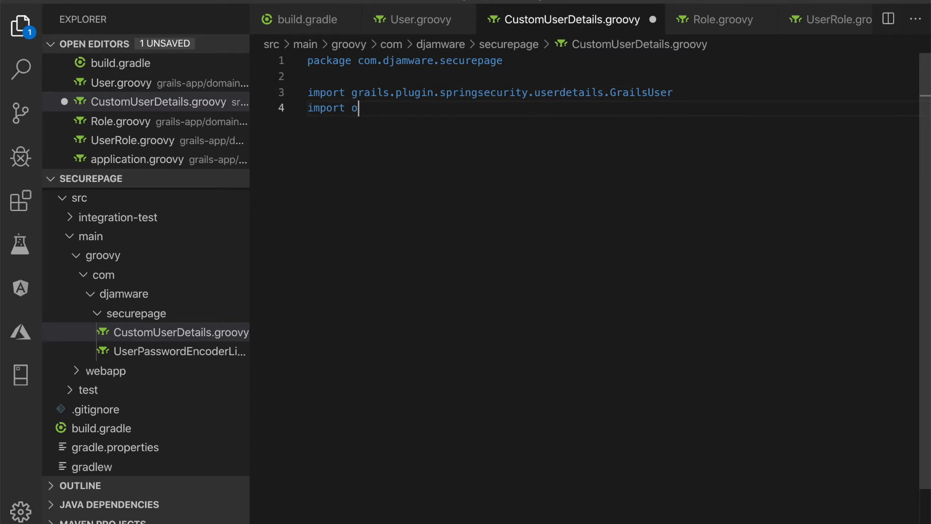
text(rg.springsecurity.fr)
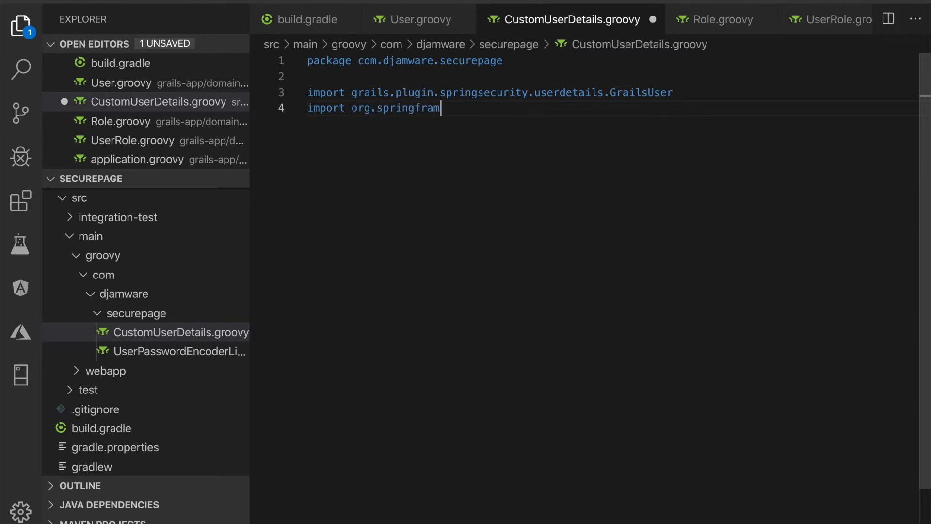
text(ework.security.core.GrantedAuthority)
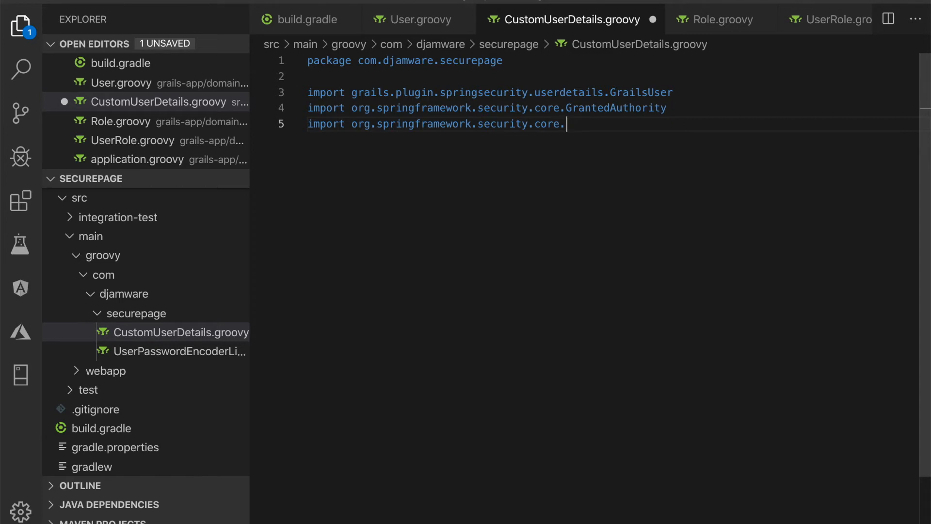
text(userdetails.User)
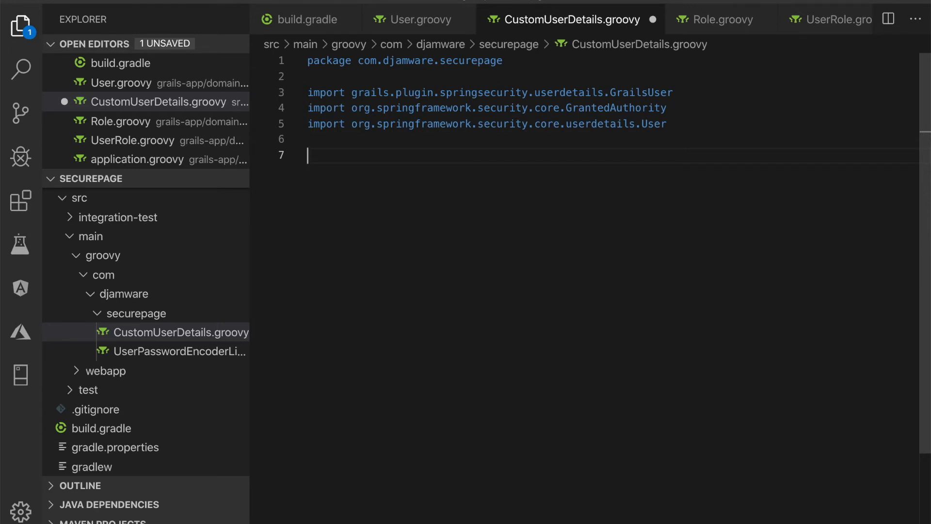
text(Class)
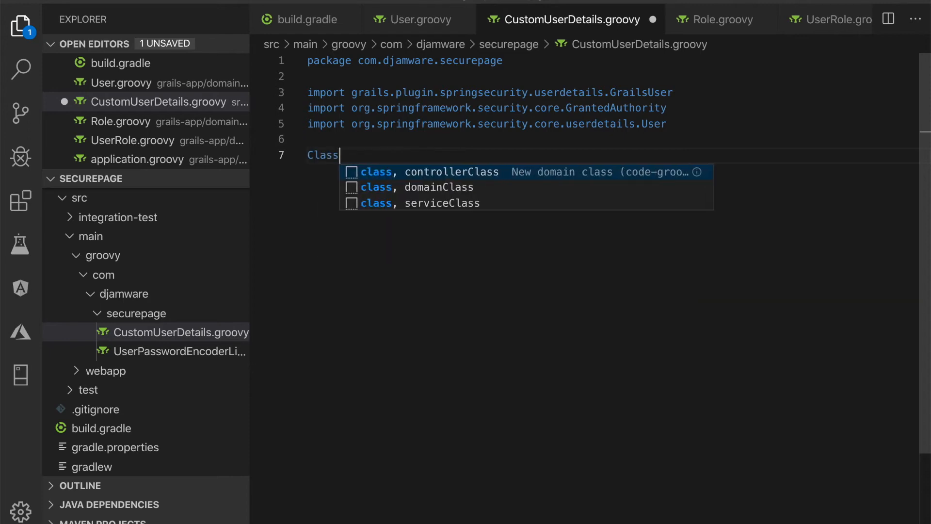
text(CustomUSerDetails extends GrailsUser {)
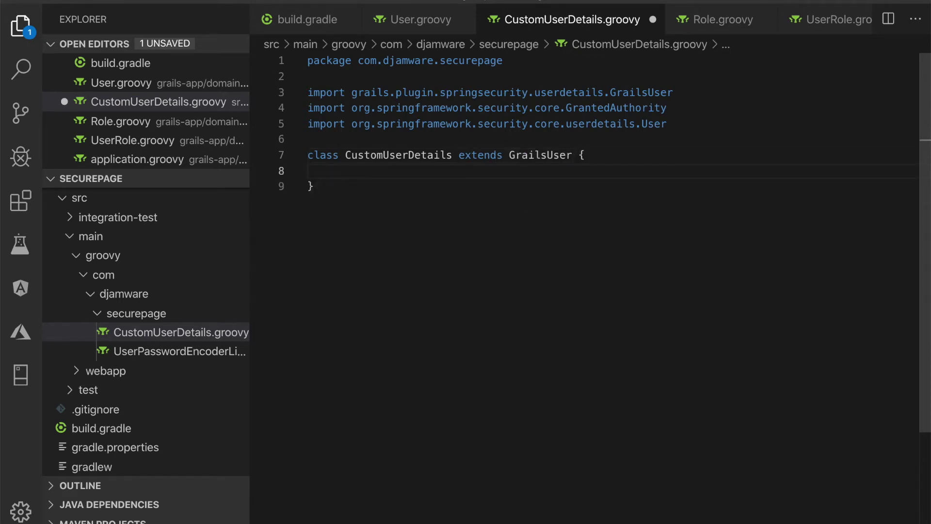
text(final String fullname)
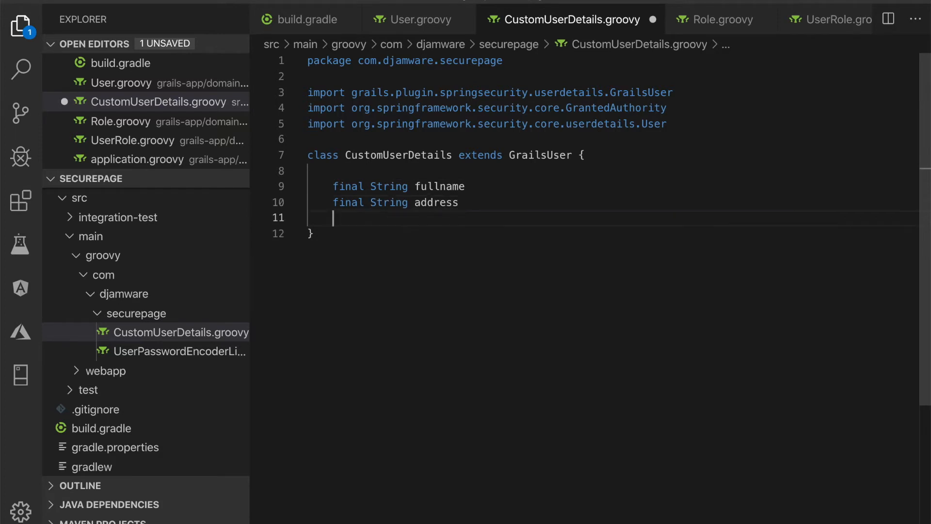
- Write the constructor signature taking username, password, flags, authorities, id, fullname and address
text(CustomUserDetails(String username, String password,)
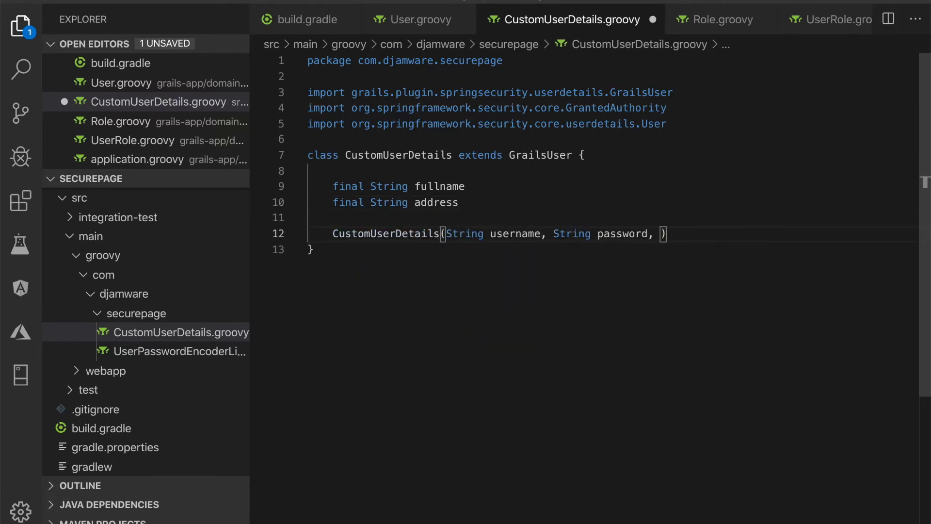
text(boolean enabled,)
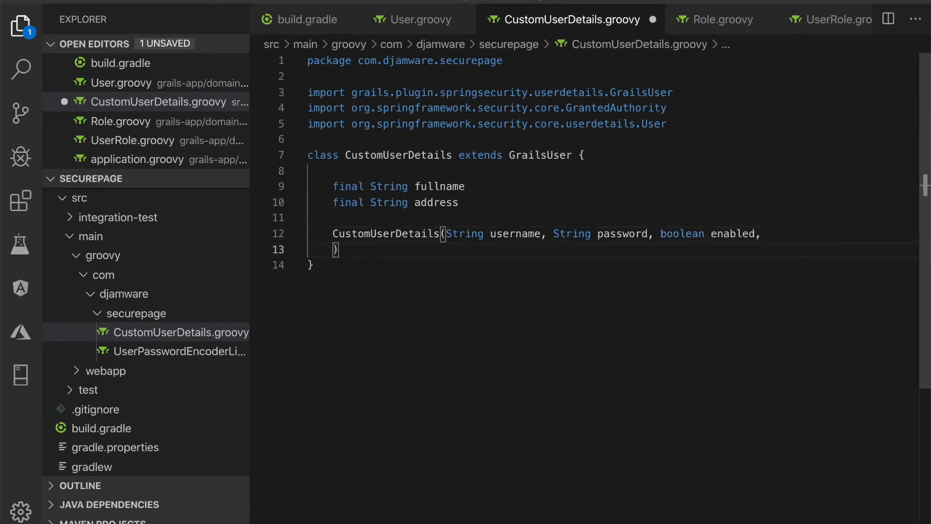
key(Backspace)
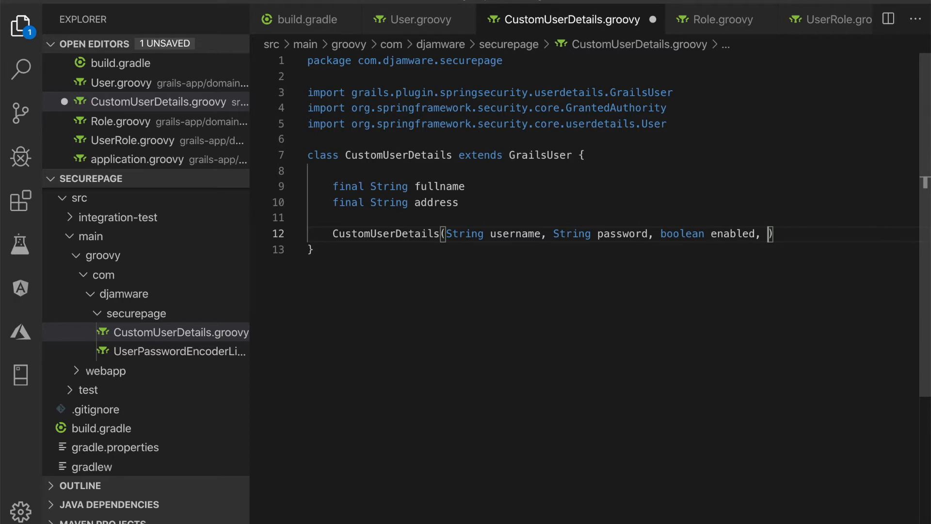
text(boolean accountNonE)
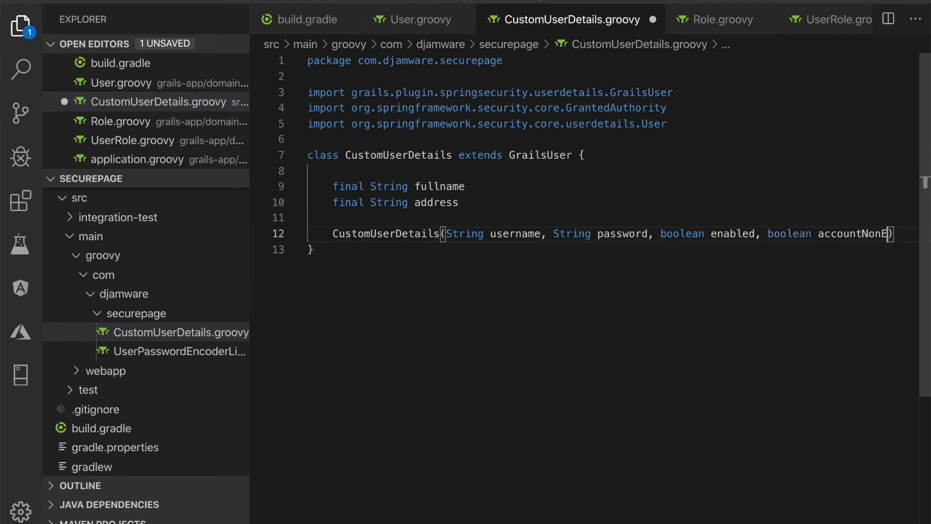
scroll(right, 3)
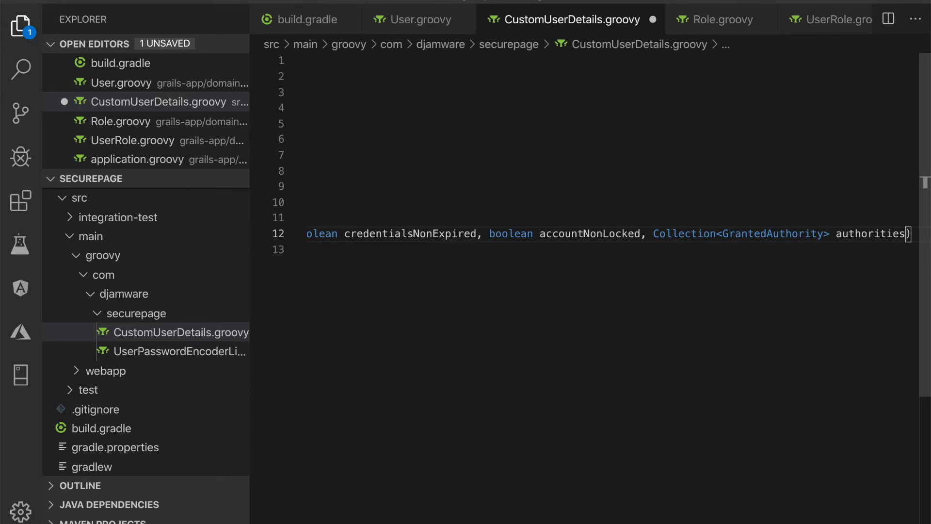
text(, long id, String fullname)
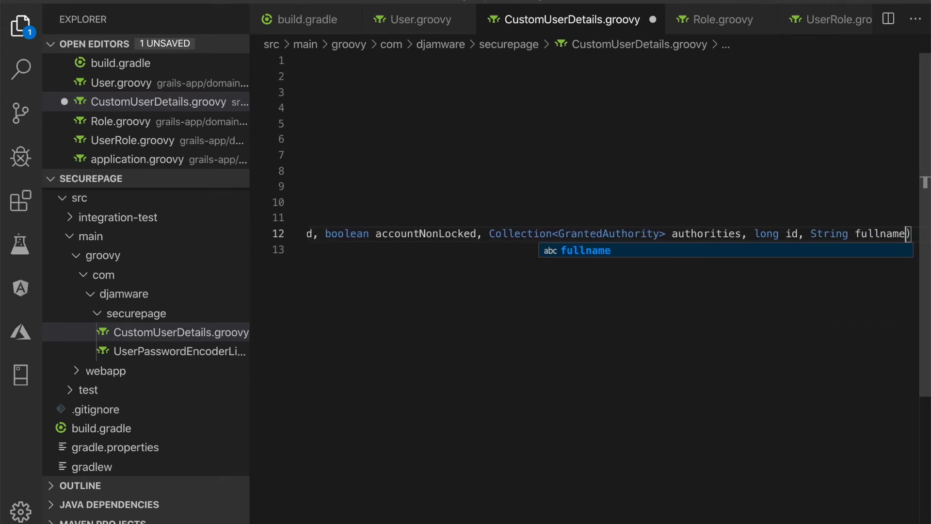
text(, String address)
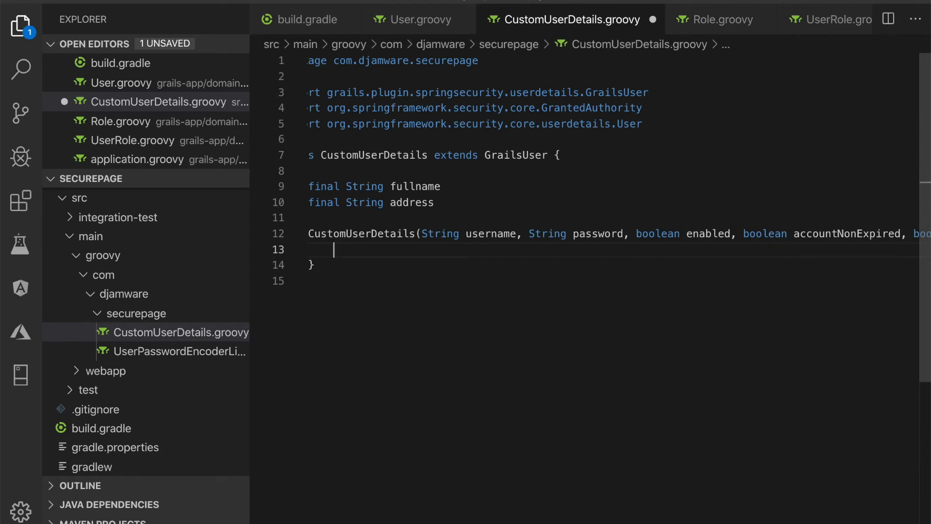
- Call super with the standard arguments, assign fullname and address, and save the class
text(super(username, password))
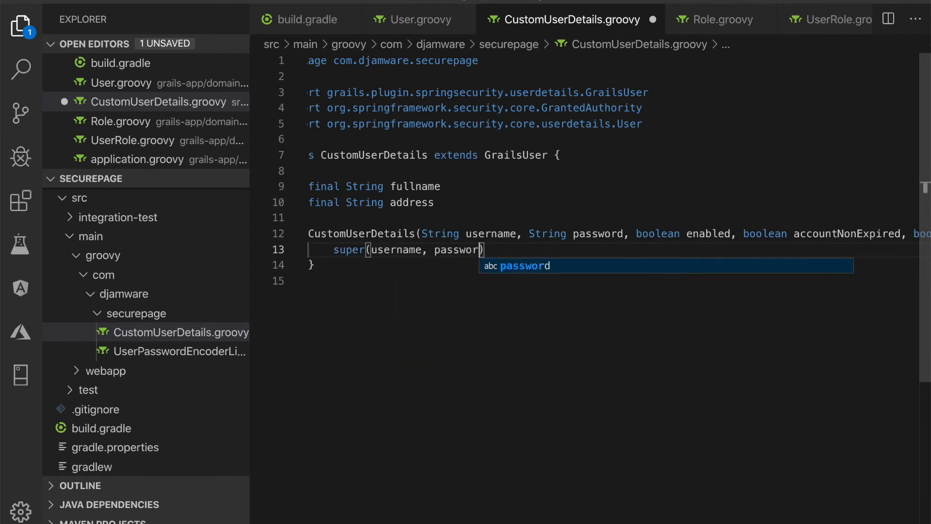
text(, enabled, accountNonExpired, credentialsNonExpired,)
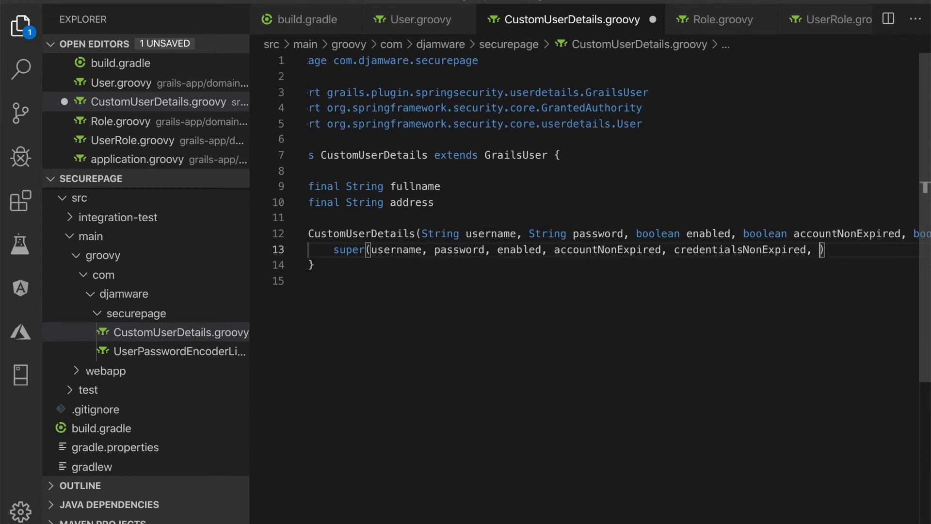
text(accountNonLocked, autho)
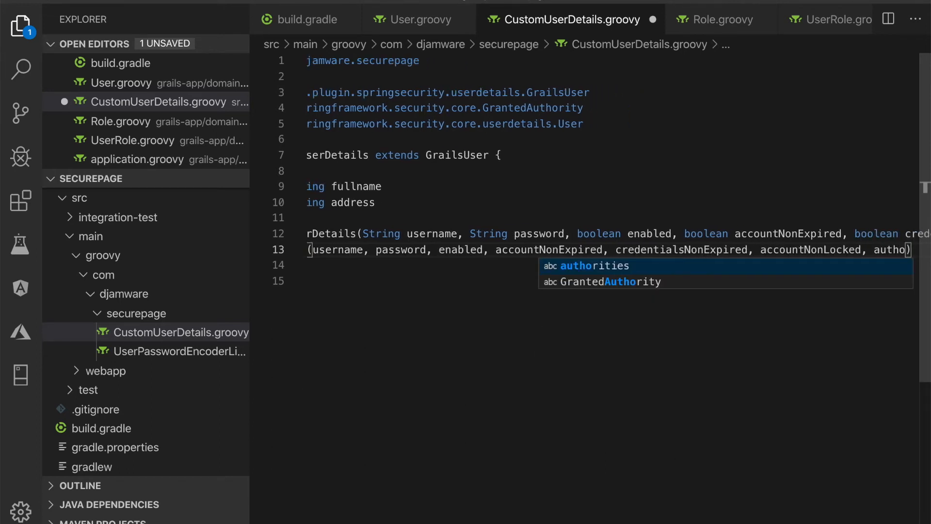
click(592, 266)
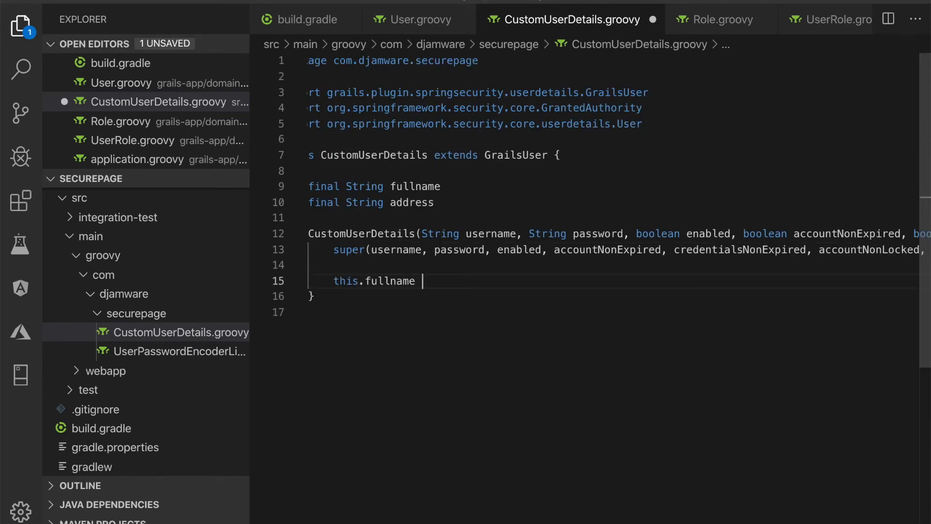
text(= fullname)
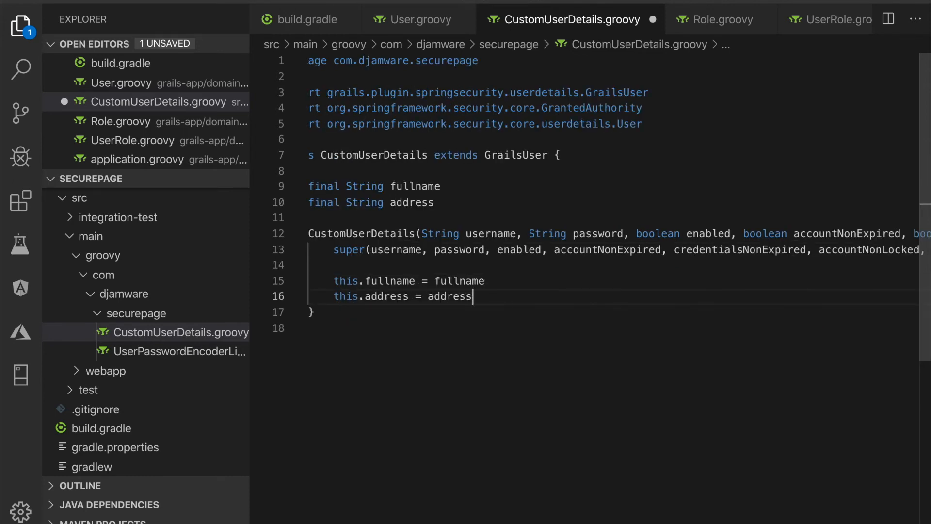
key(ctrl+s)
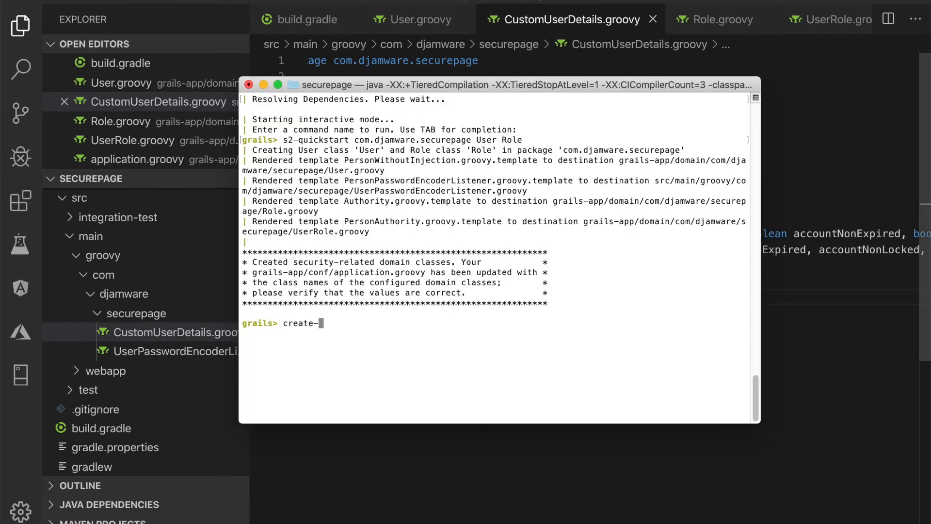
- Run create-service com.djamware.securepage.CustomUserDetails in the Grails console
text(service com.djamware.securepage.)
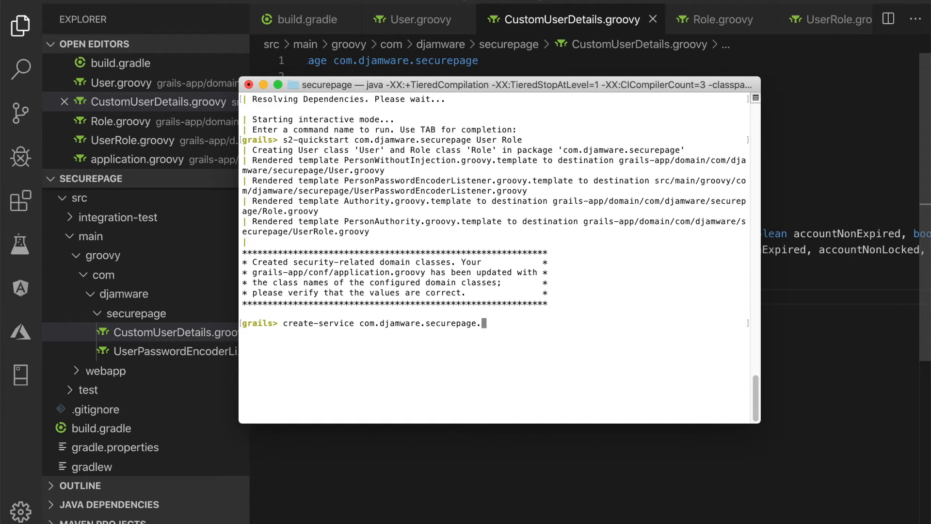
text(CustomUserDetails)
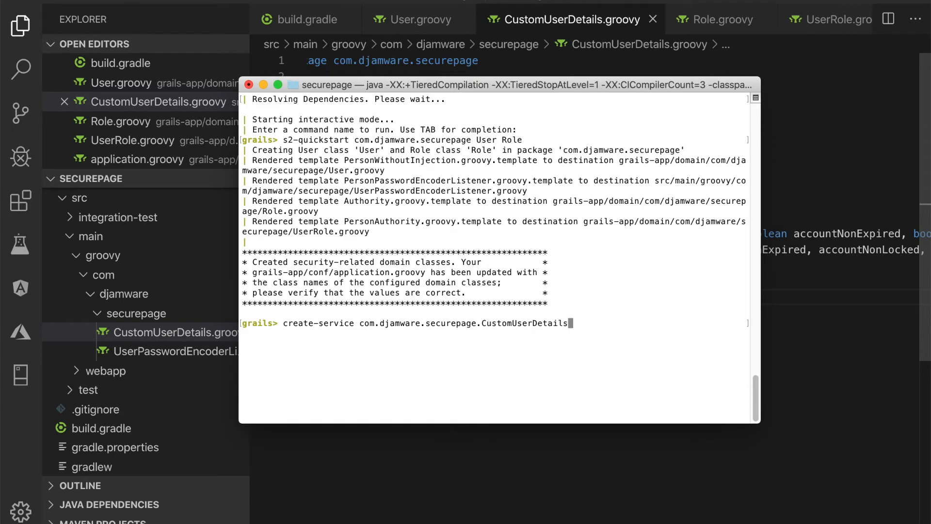
key(Return)
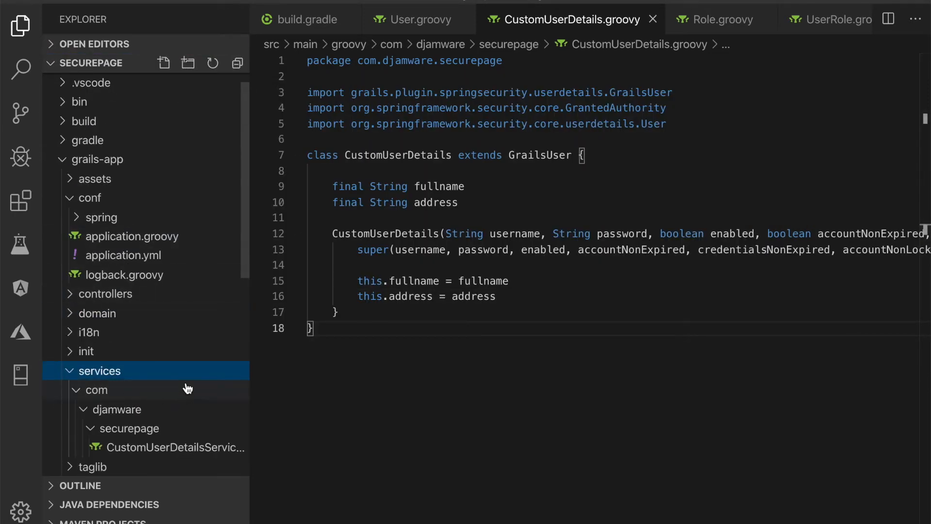
scroll(down, 3)
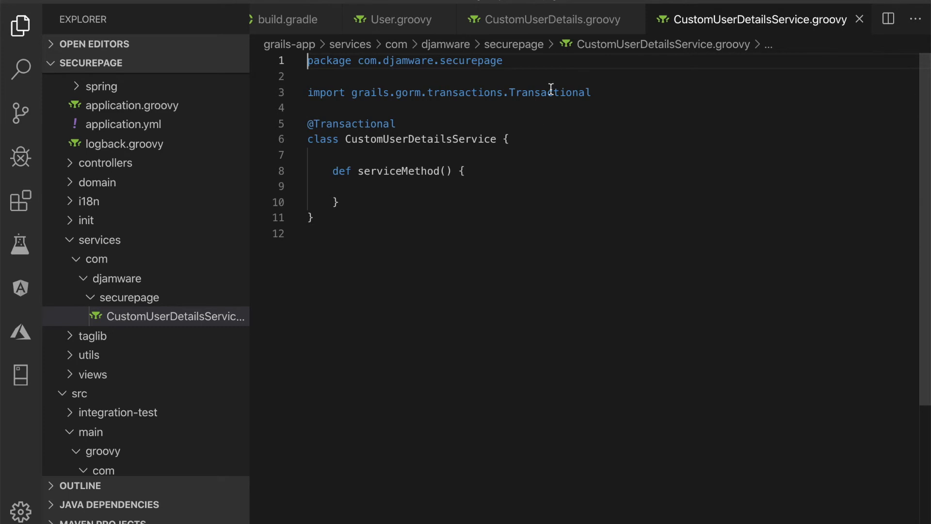
text(import grails.plugin.springsecurity.SpringSecurityUtils)
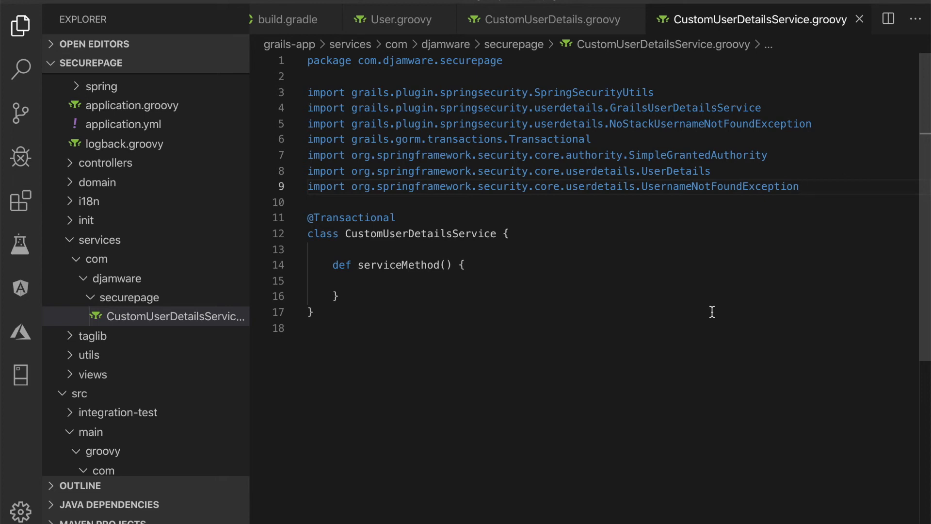
key(Backspace)
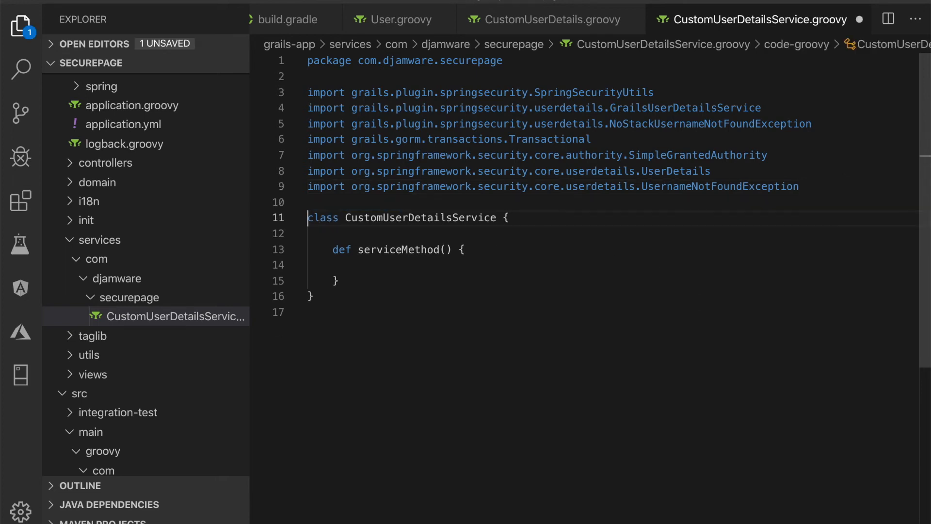
text(implements)
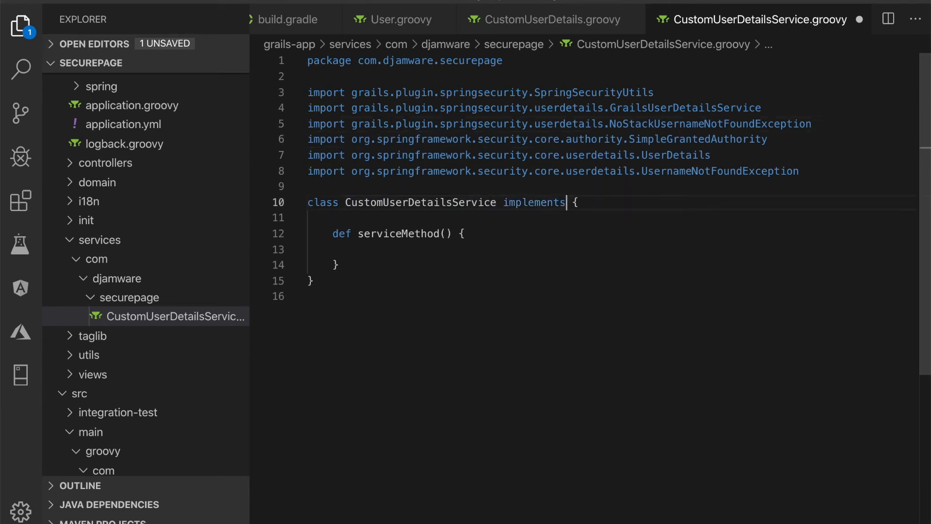
text(GrailsUserDetailsService)
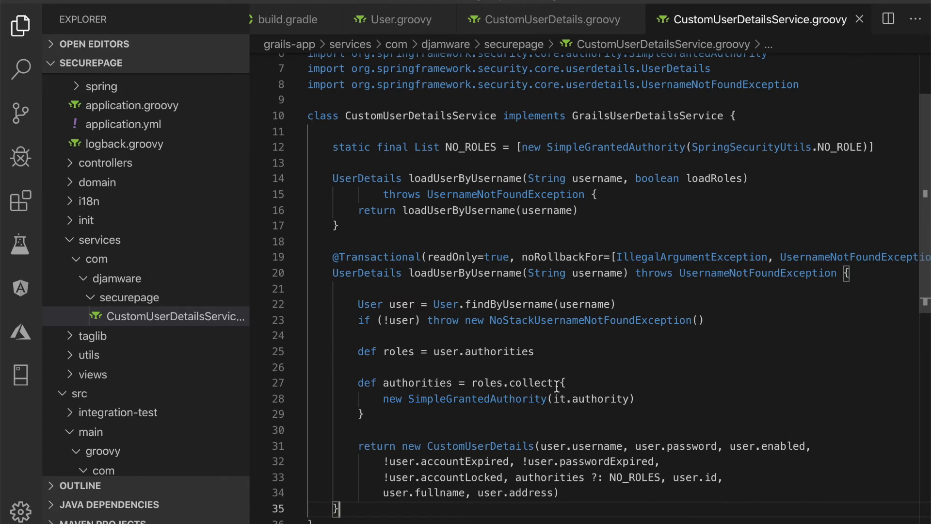
- Review loadUserByUsername returning CustomUserDetails with user.fullname and address
scroll(down, 3)
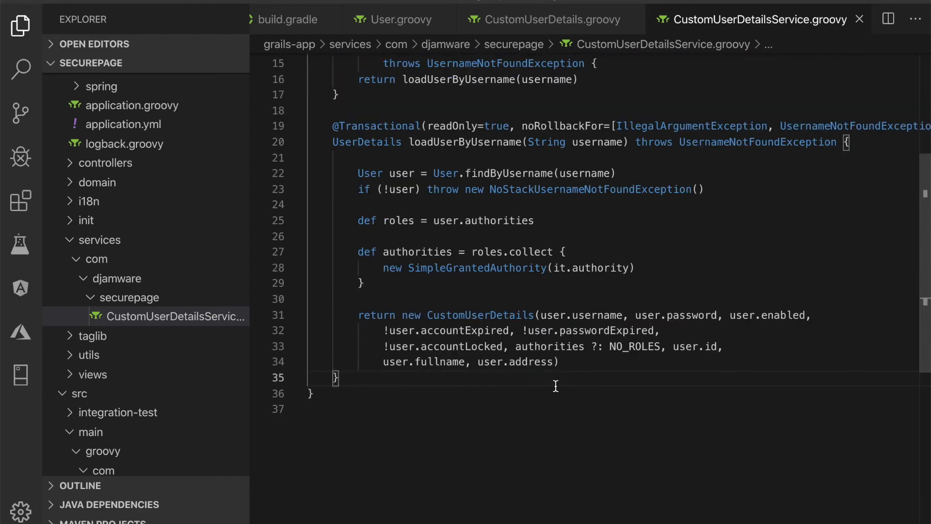
double_click(425, 362)
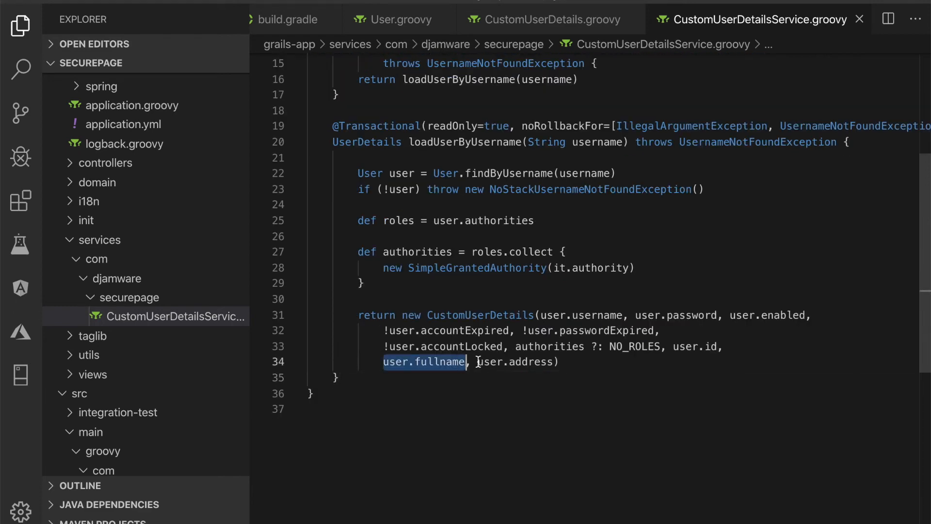
scroll(up, 3)
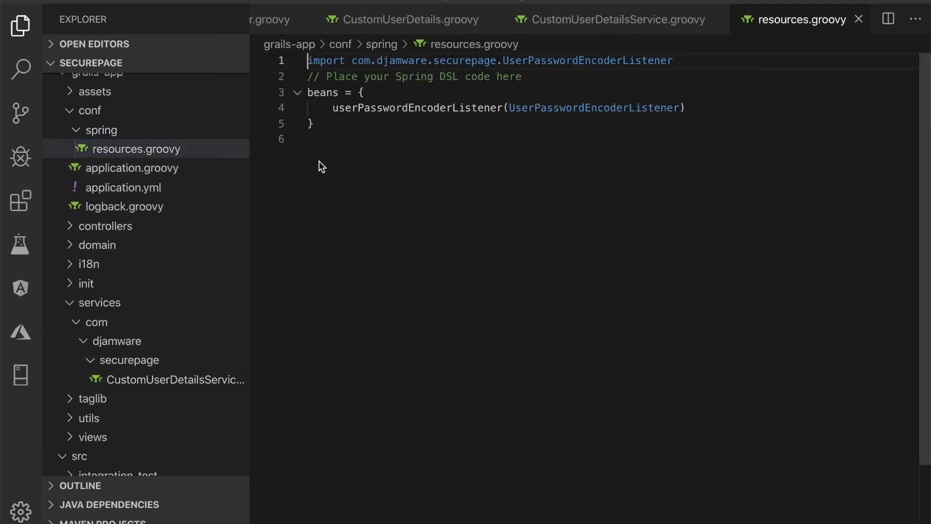
- Add an import for com.djamware.securepage.CustomUserDetailsService in resources.groovy
key(Enter)
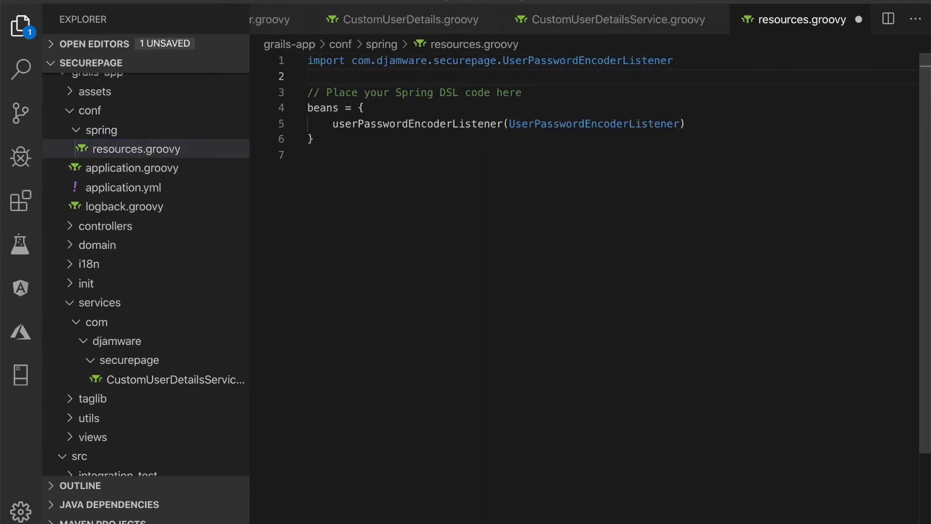
text(import com.djamware.securepage.CustomUserDetailsService)
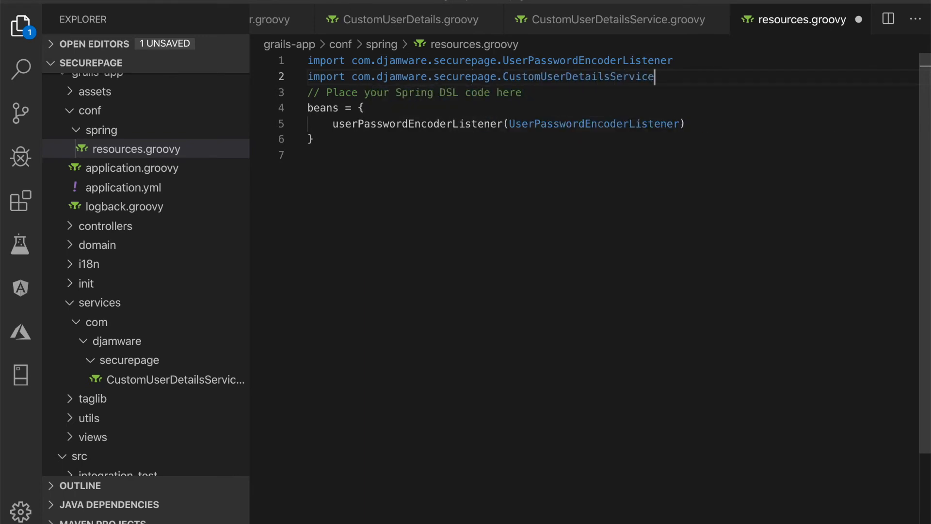
text(us)
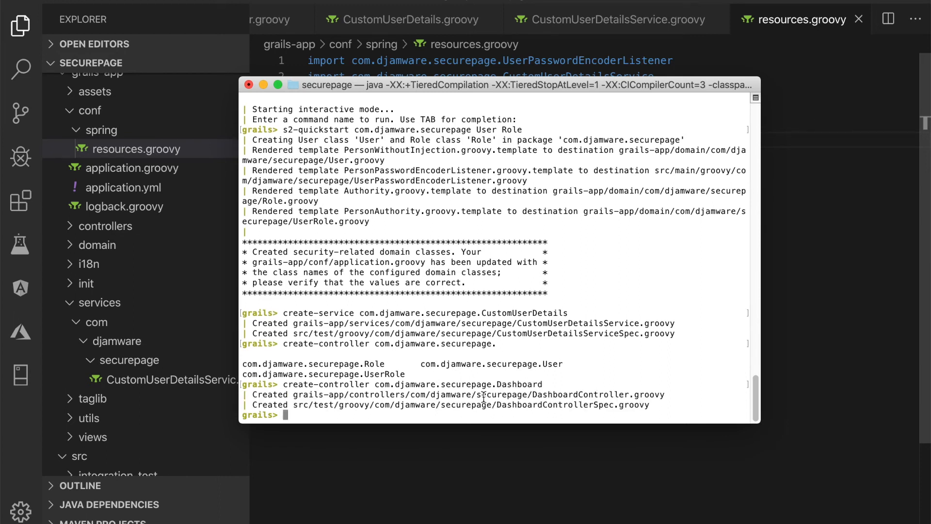
mouse_move(858, 280)
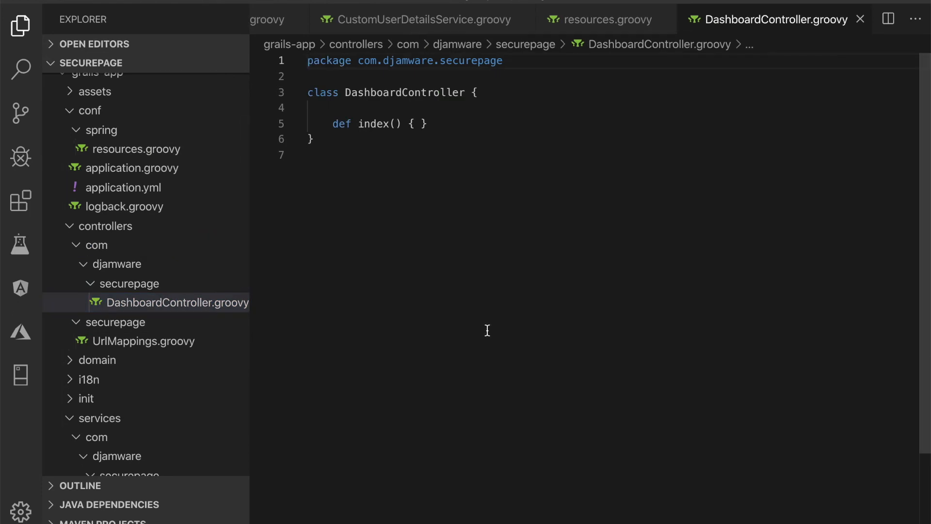
text(import grails.plugin.springsecurity.annotation.Secured)
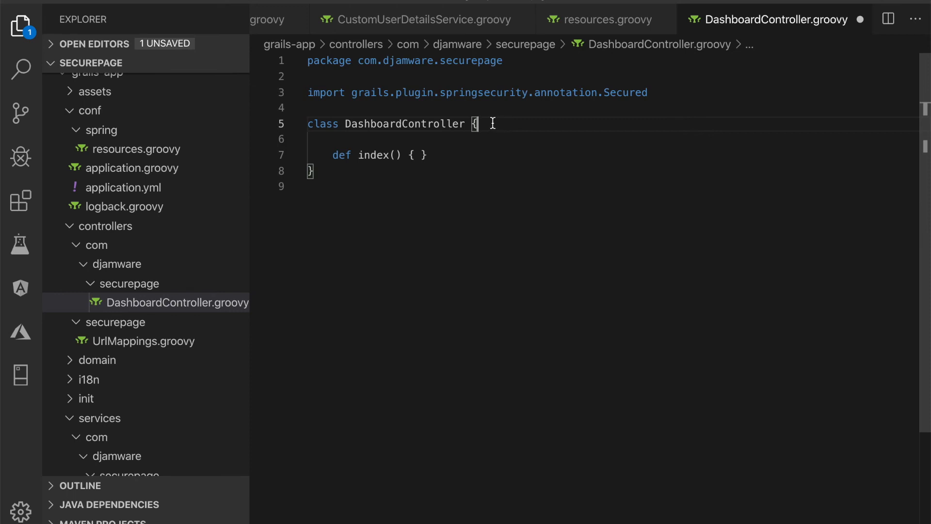
text(@Secured)
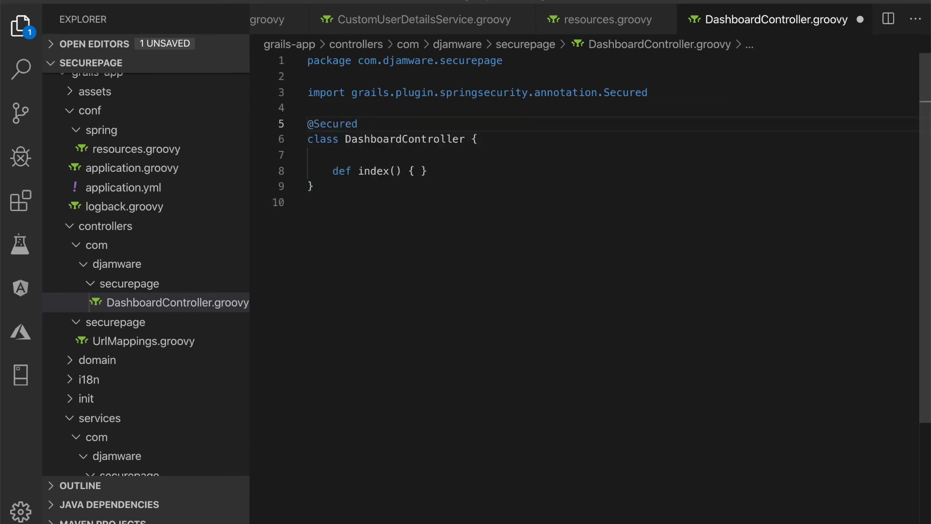
text(('ROLE_ADMIN'))
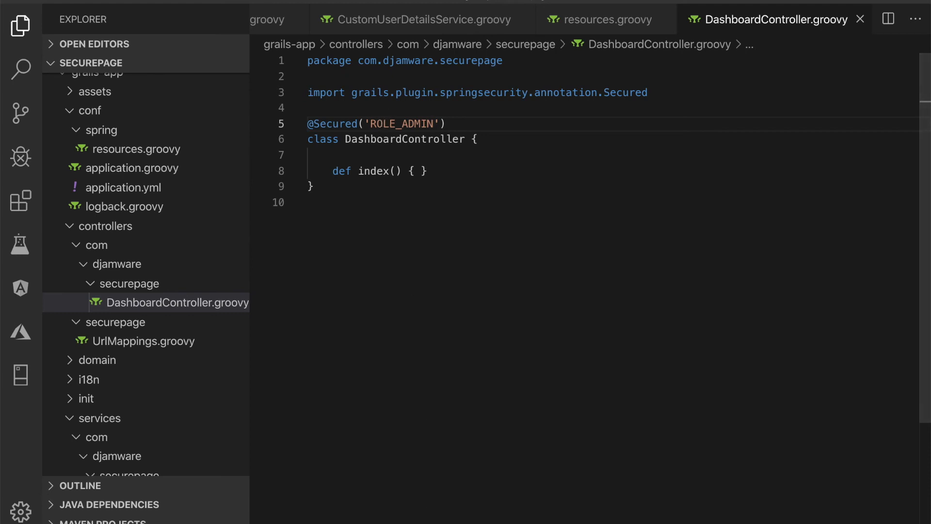
click(164, 64)
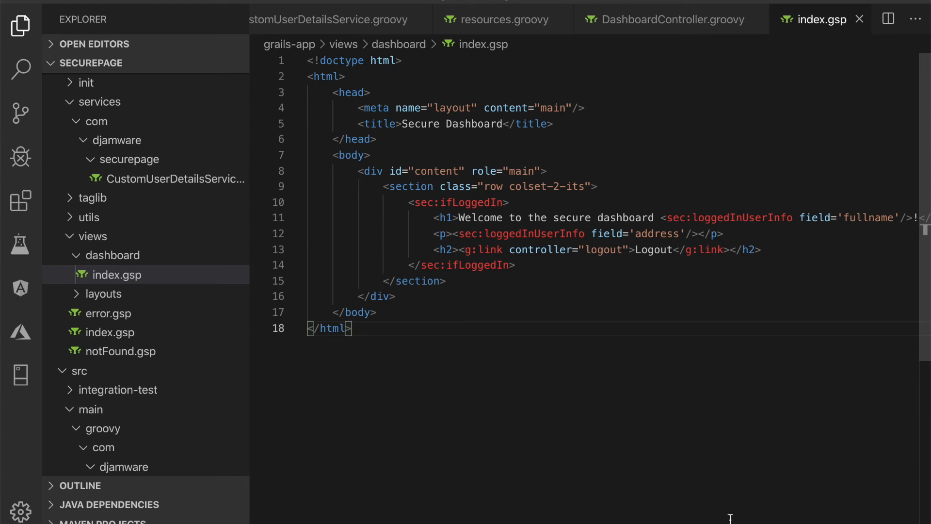
- Check the logout g:link in the dashboard view, then switch to application.groovy
double_click(603, 250)
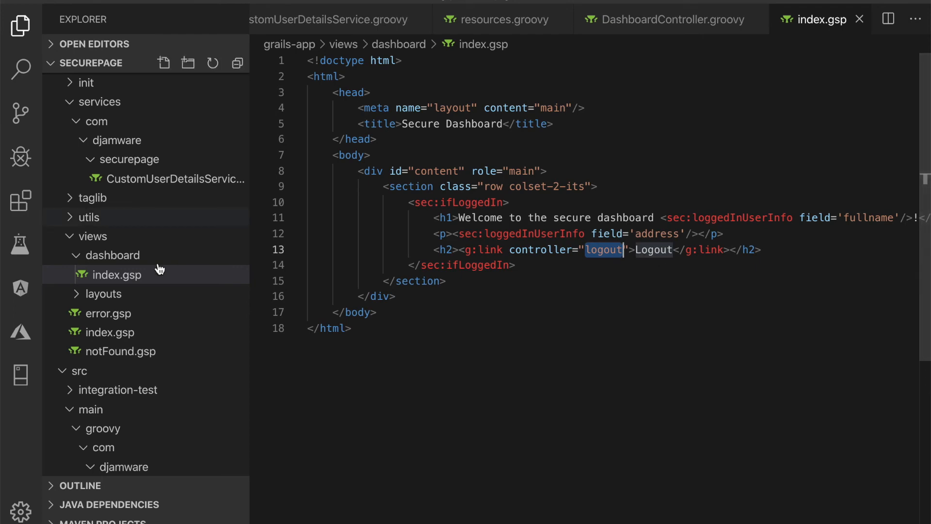
click(135, 201)
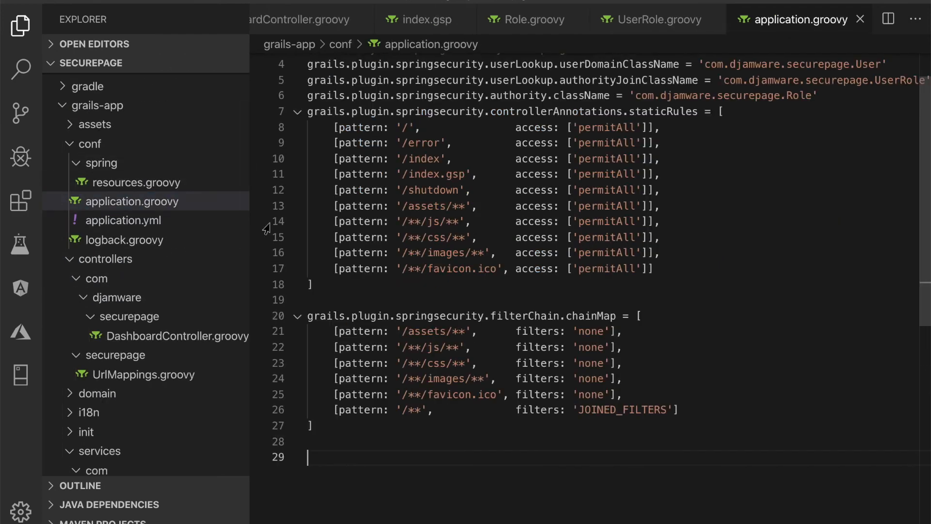
- Add grails.plugin.springsecurity.logout.postOnly = false to application.groovy and move on to BootStrap.groovy
text(grails.plugin.springsecurity.log)
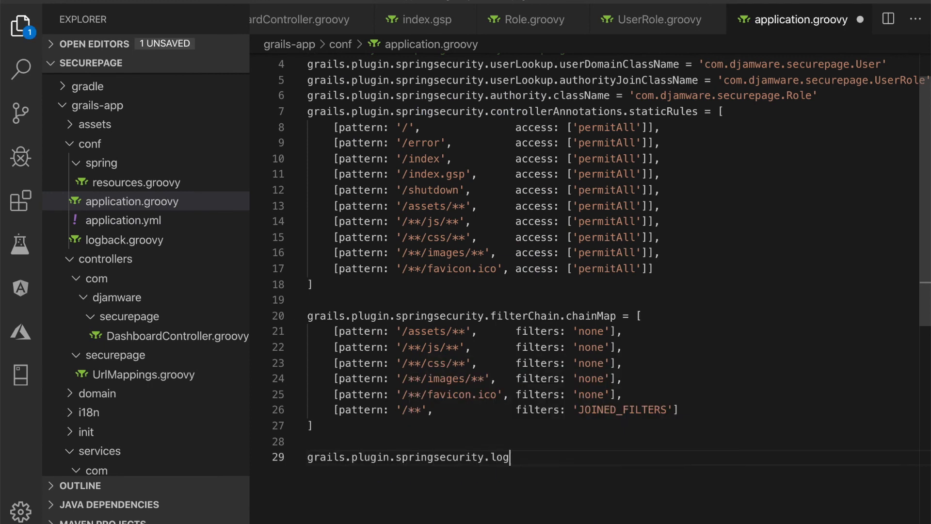
text(out.postOnly = false)
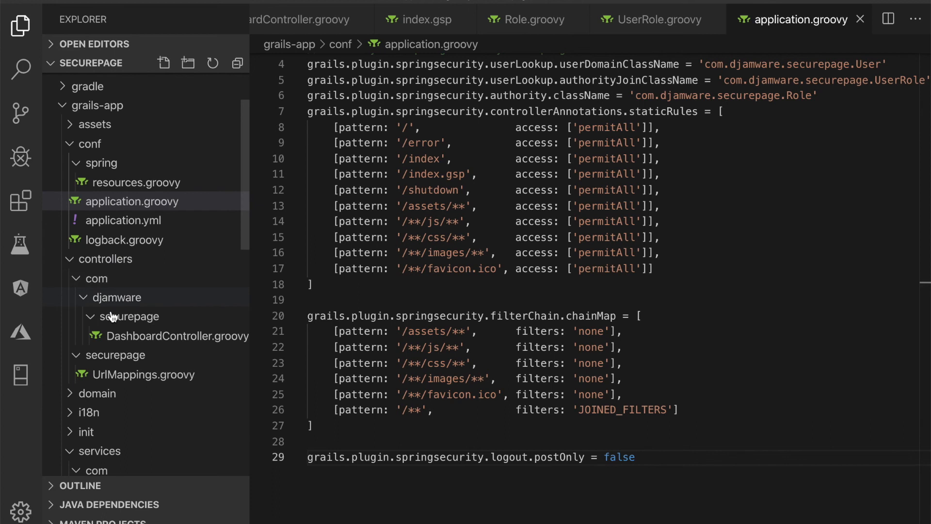
click(138, 402)
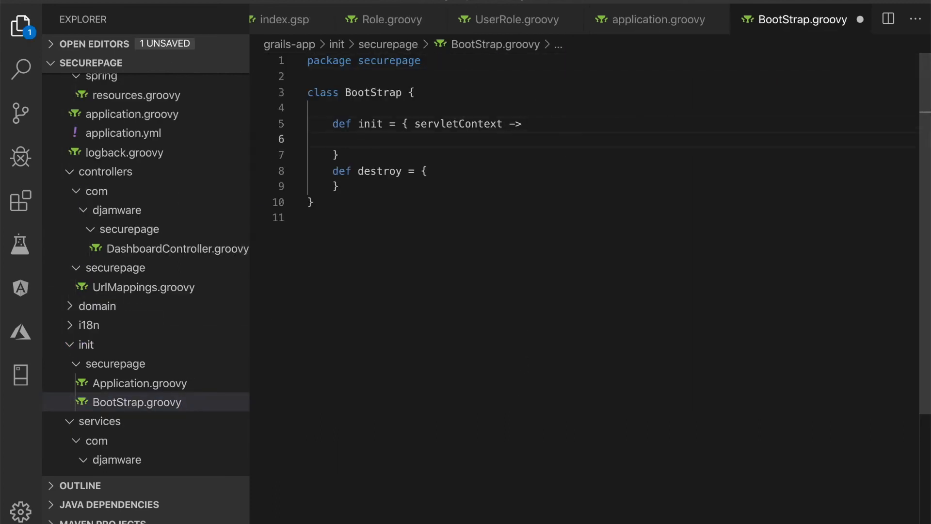
- Import com.djamware.securepage.* in BootStrap.groovy for seeding ROLE_ADMIN and a test user
key(Enter)
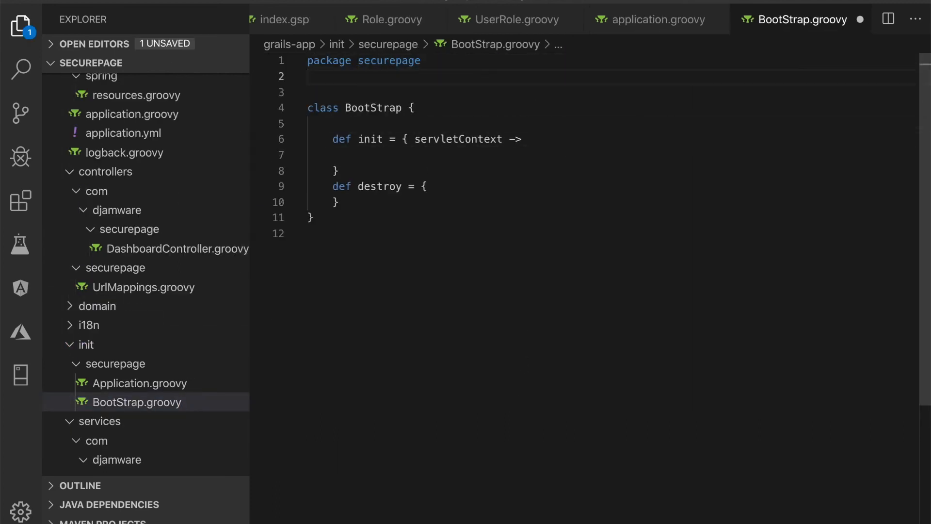
text(import com.djamware.securepage)
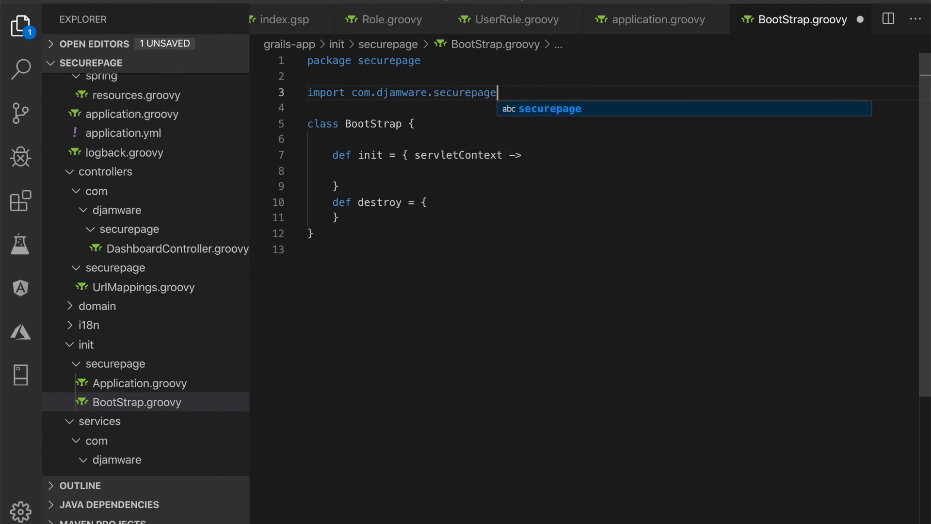
text(.*)
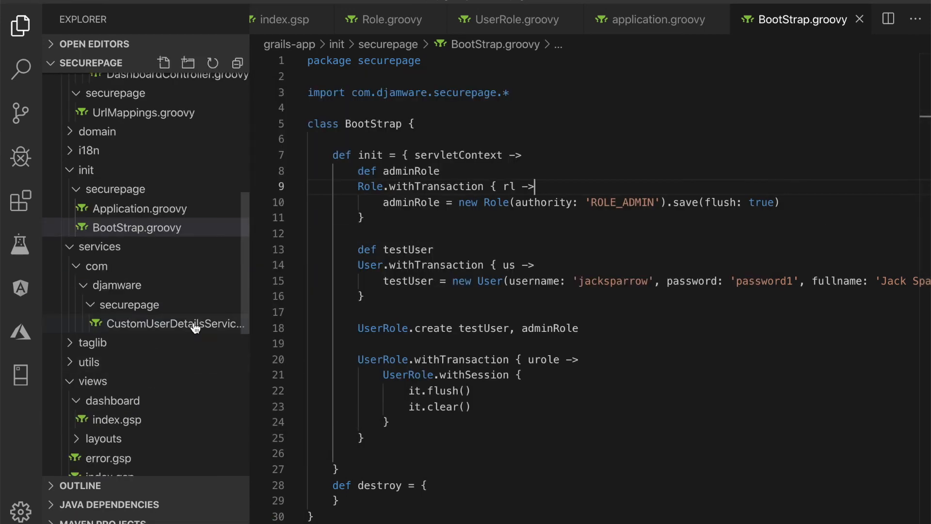
- Restore the grails.gorm.transactions.Transactional import in CustomUserDetailsService
click(175, 324)
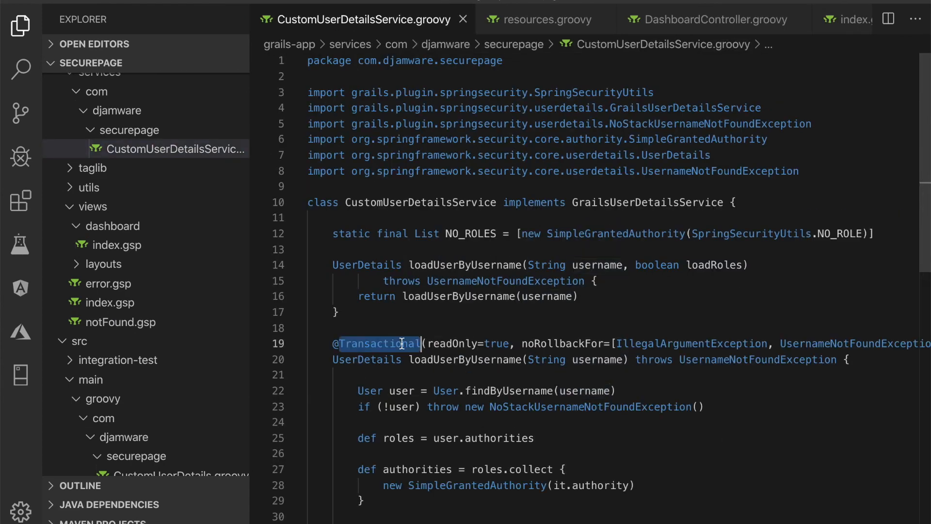
text(import grails.gorm.transactions.Transactional)
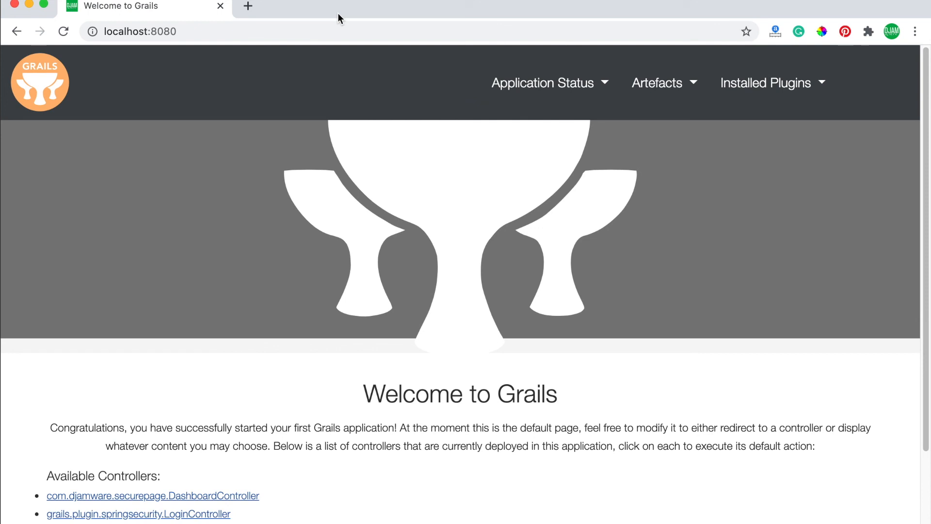
mouse_move(543, 83)
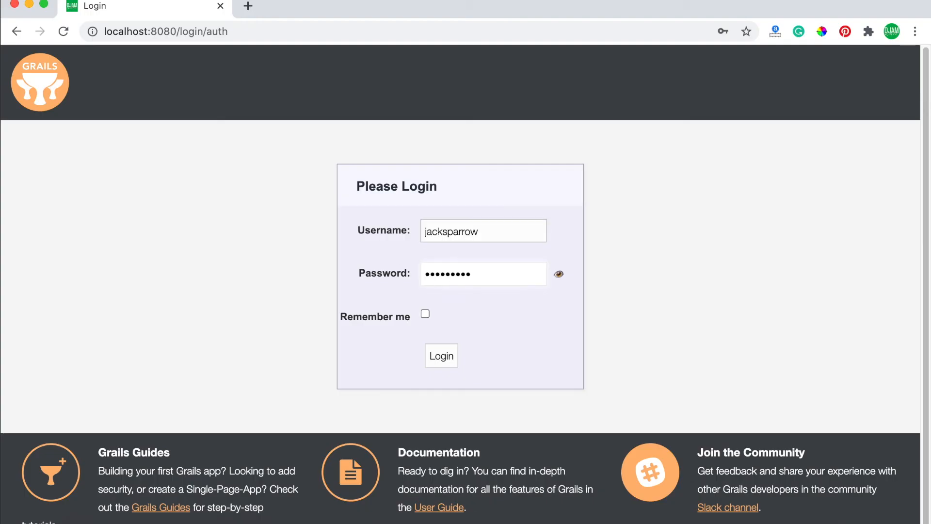
- Log in at localhost:8080 with the seeded test user's credentials
click(441, 355)
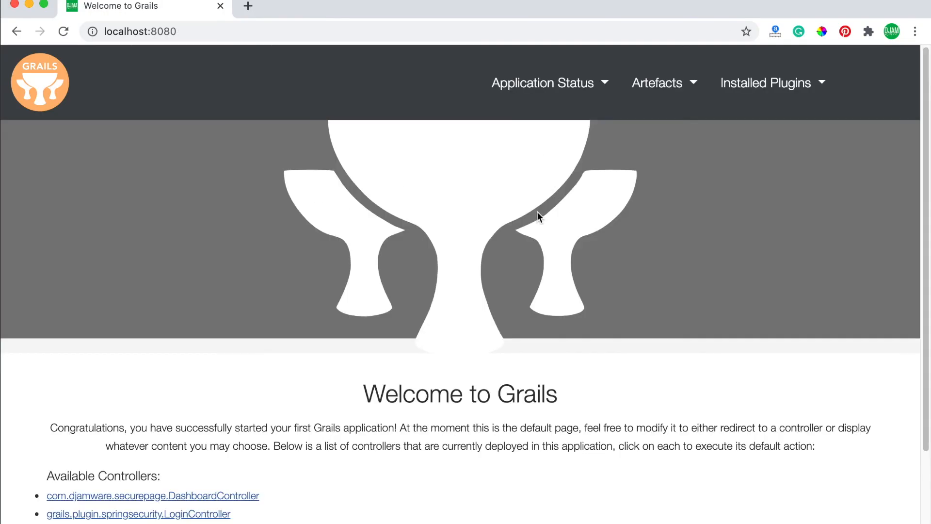